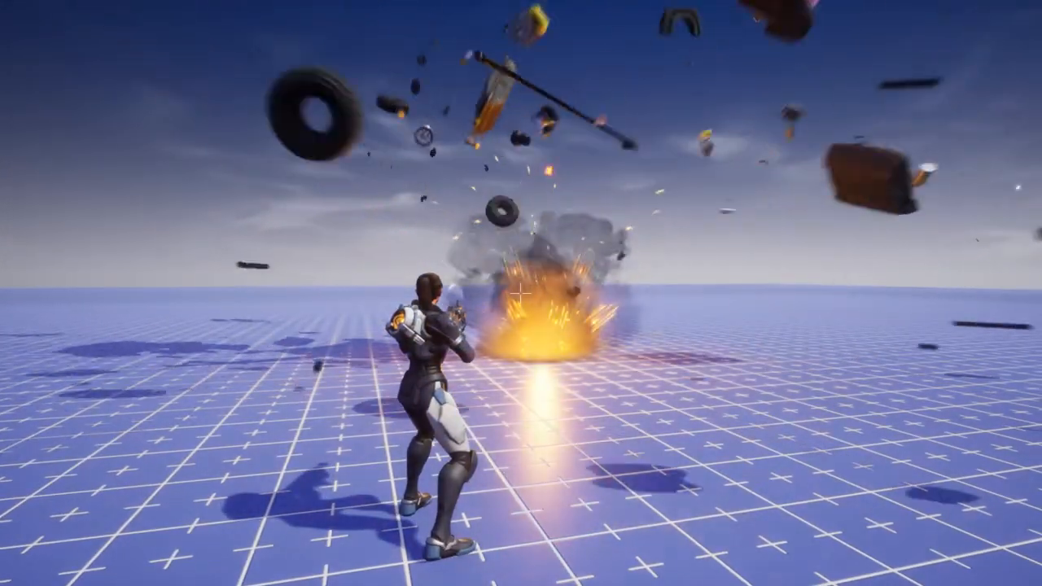
# Step: Close the demo footage to reach the empty Vehicle Explosion Tutorial project
pyautogui.click(453, 25)
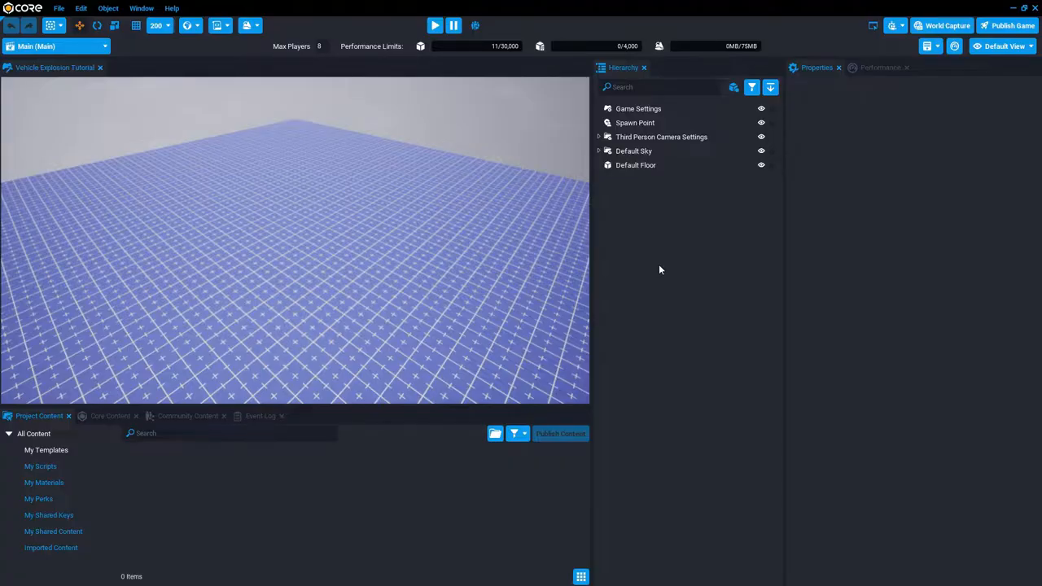
# Step: Show gizmos and add the Basic Assault Rifle from Core Content to the scene
pyautogui.press('v')
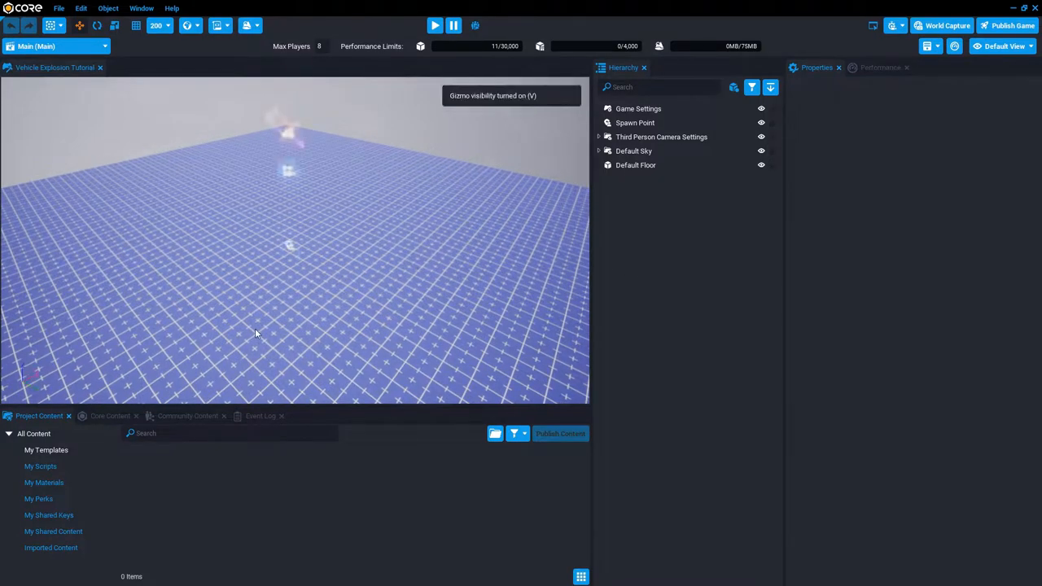
pyautogui.click(109, 416)
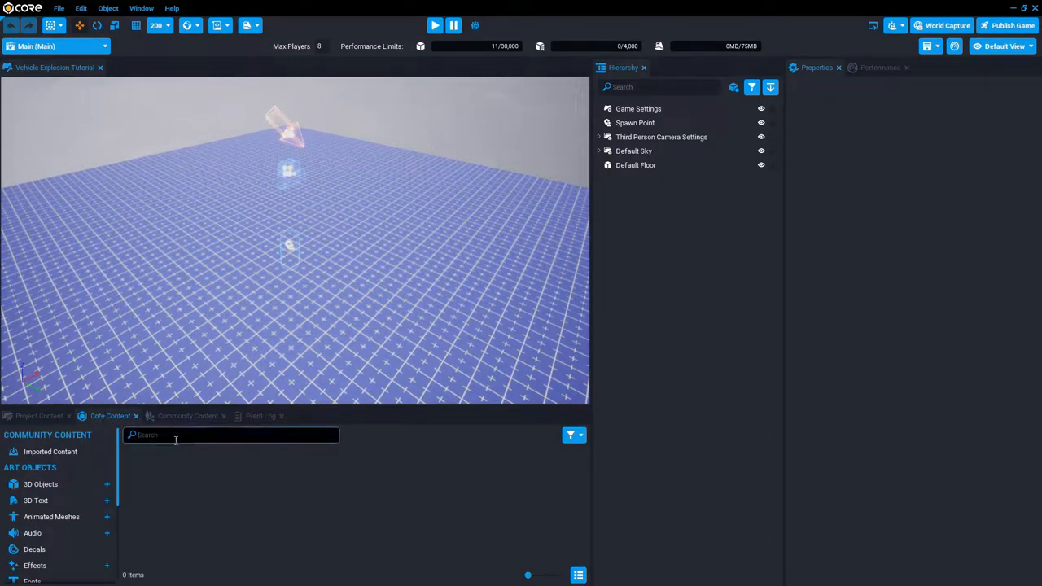
pyautogui.write('rifle')
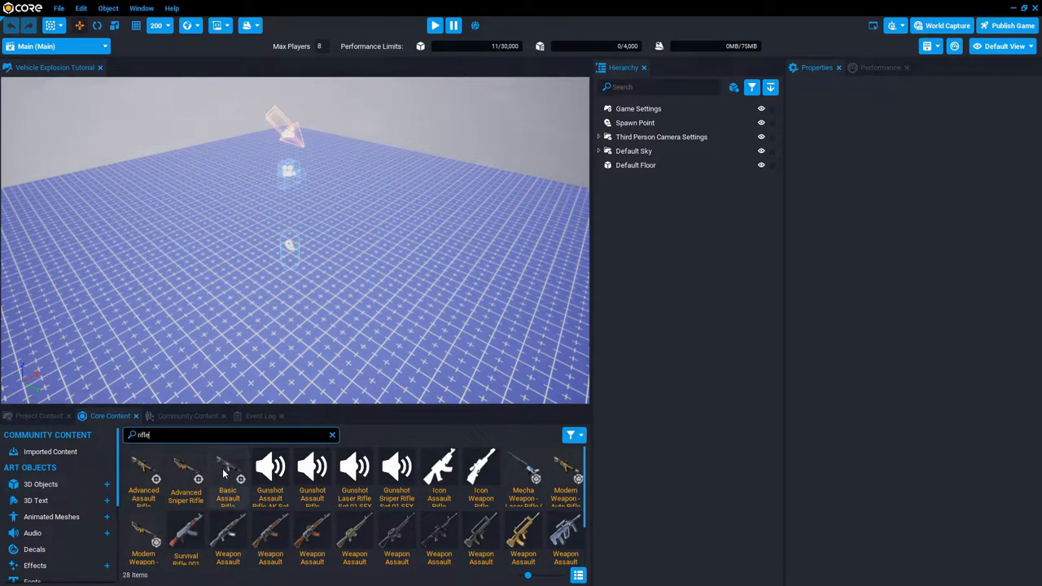
pyautogui.doubleClick(228, 476)
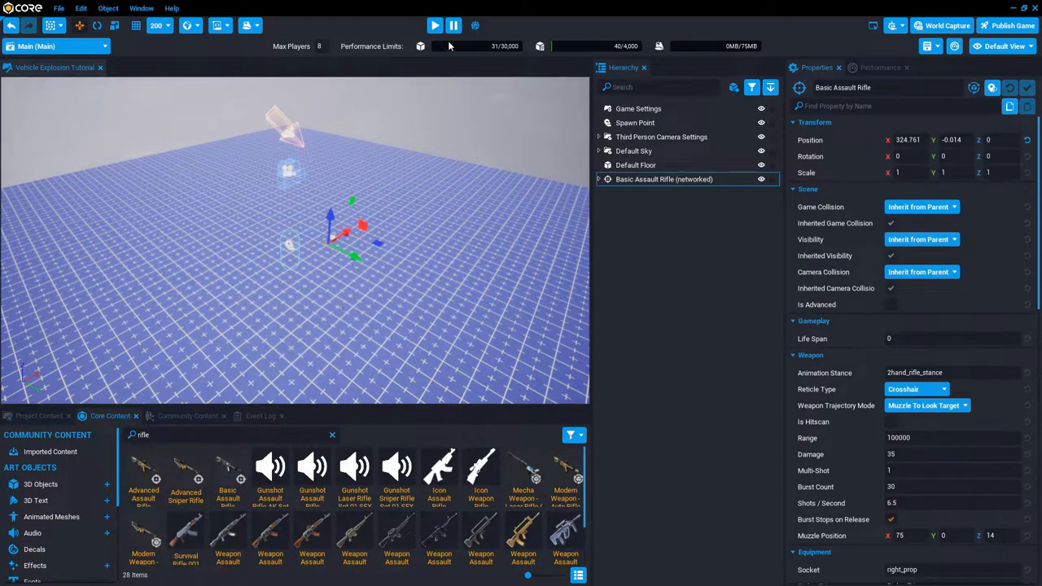
pyautogui.click(435, 25)
pyautogui.write('dama')
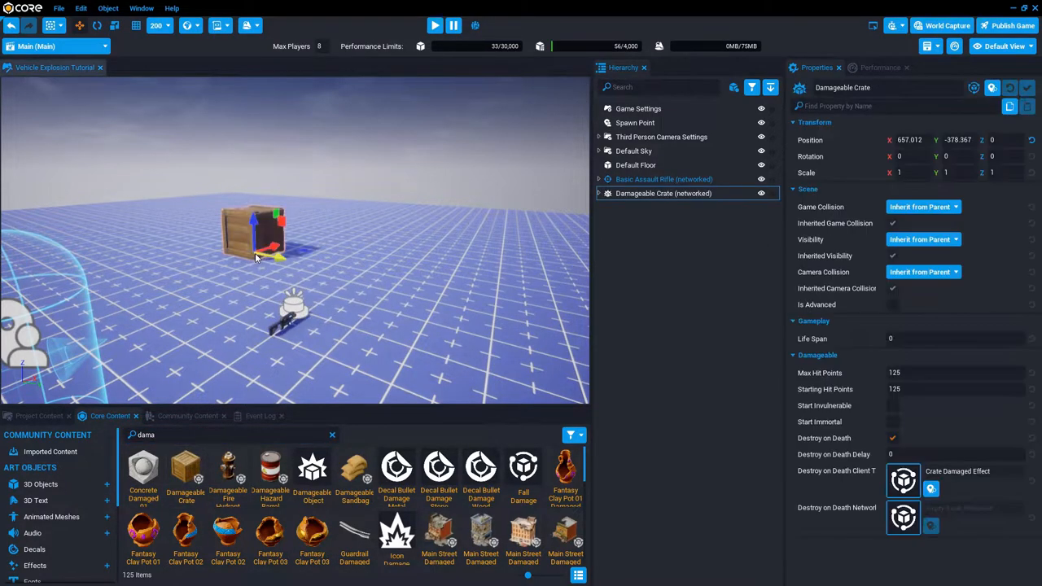
pyautogui.moveTo(329, 256)
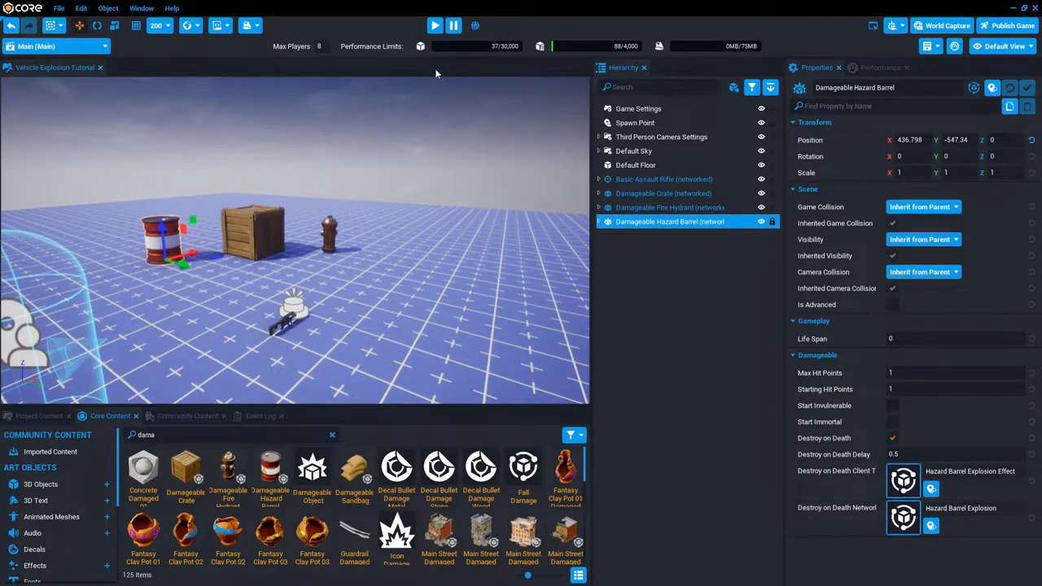
pyautogui.moveTo(434, 26)
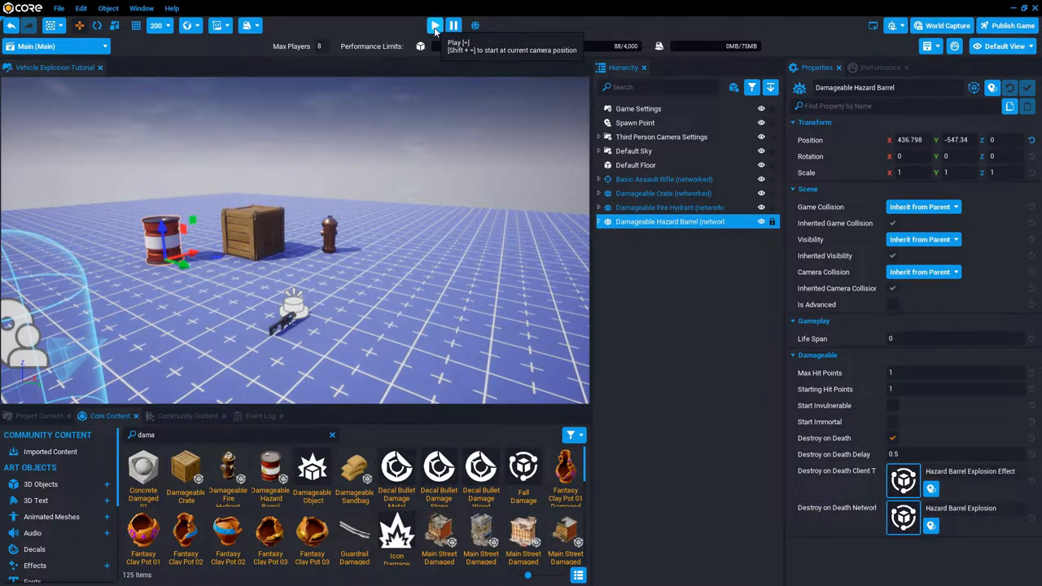
pyautogui.click(435, 25)
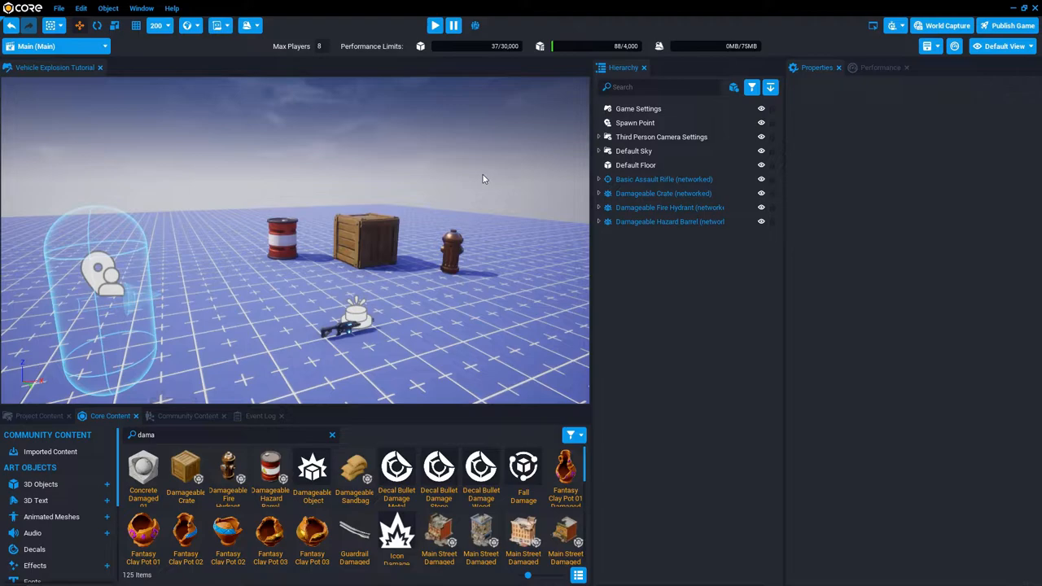
# Step: Swap the damageable props for the Advanced Car - Pickup Truck, hide gizmos, and preview
pyautogui.click(670, 221)
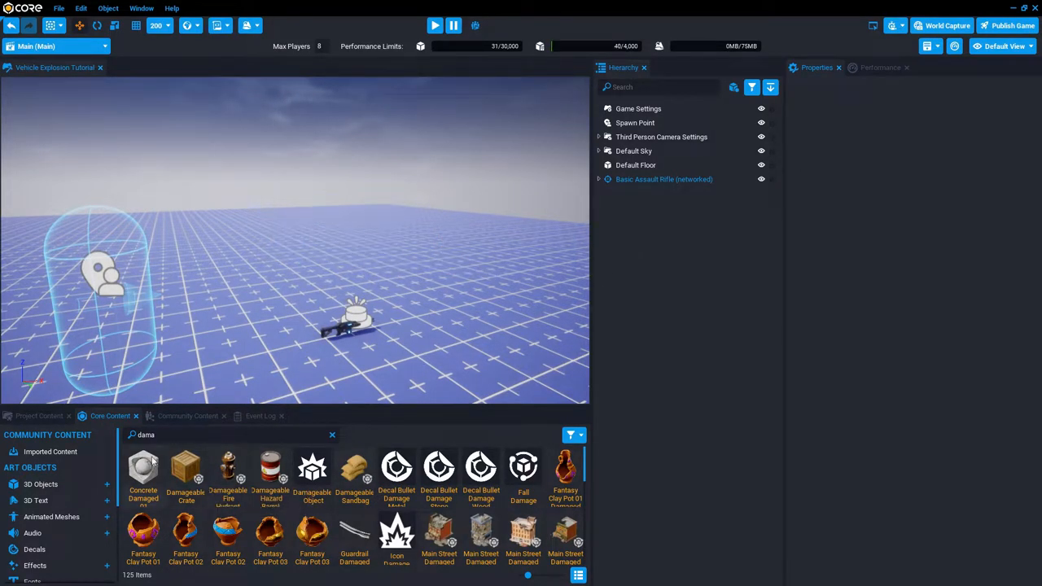
pyautogui.write('true')
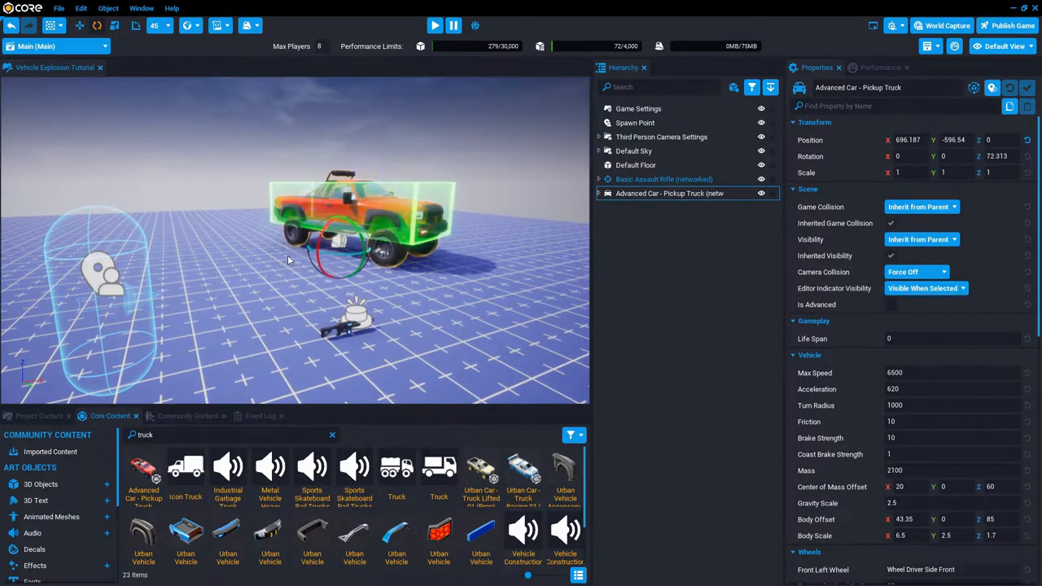
pyautogui.press('v')
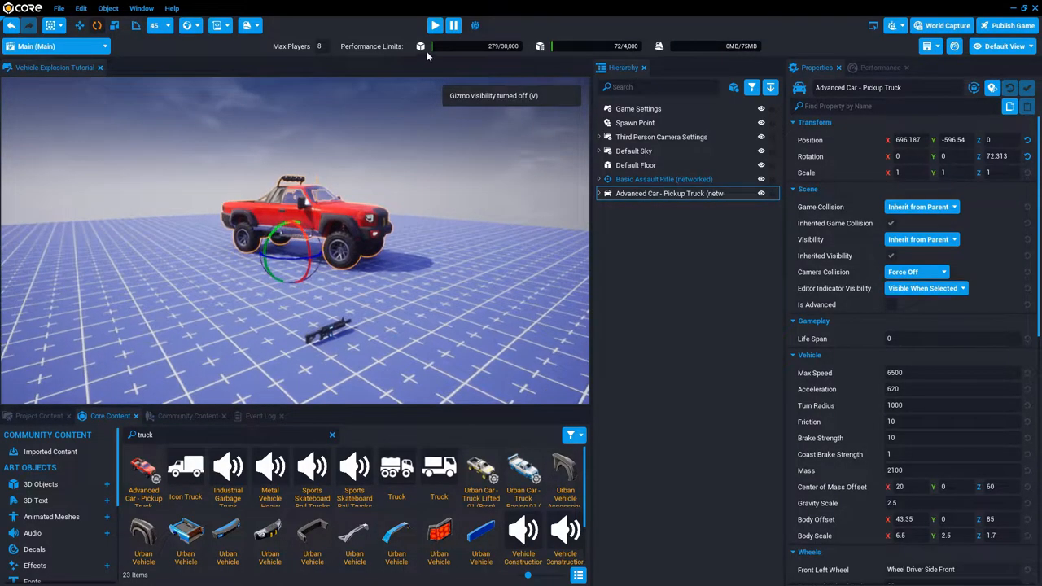
pyautogui.click(435, 26)
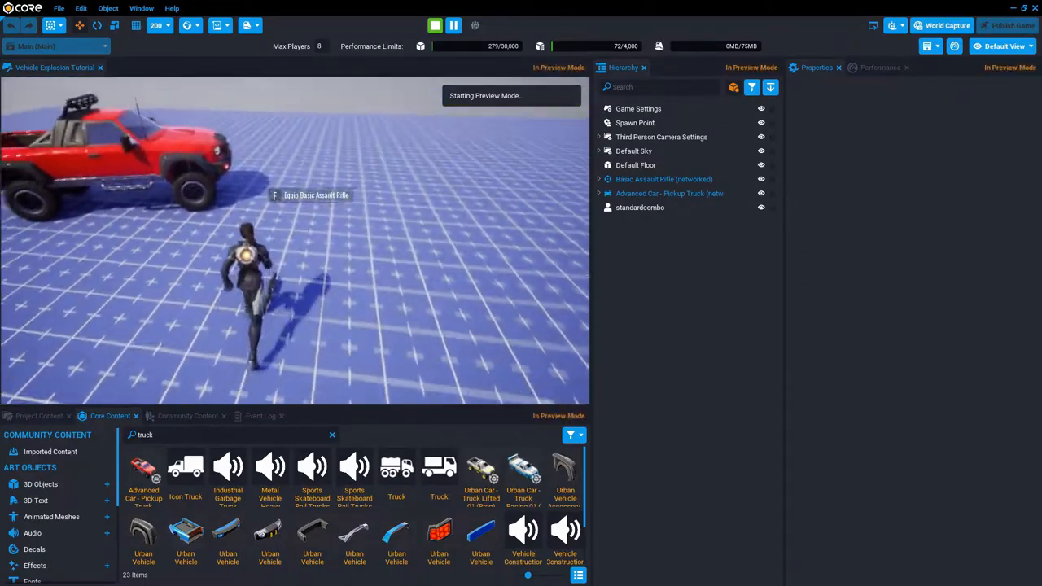
pyautogui.click(434, 25)
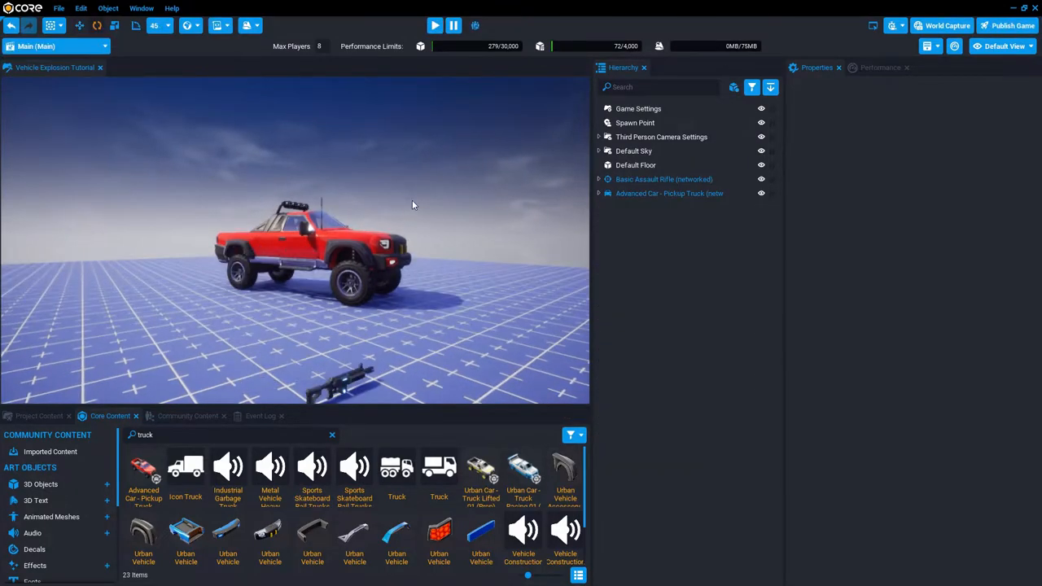
# Step: Make the truck mortal and destroyed on death, with 200 max and starting hit points
pyautogui.click(669, 193)
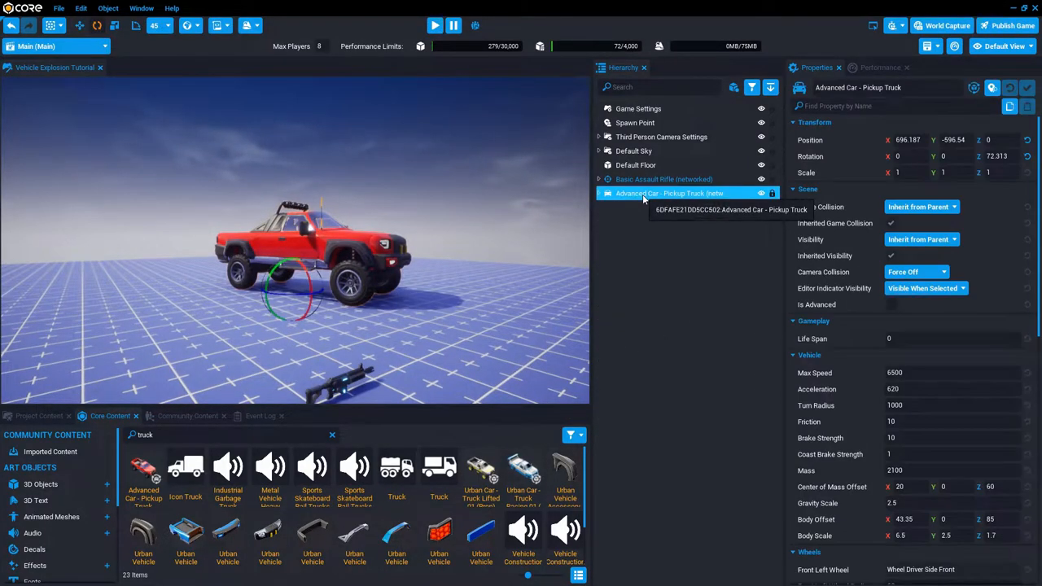
pyautogui.moveTo(249, 313)
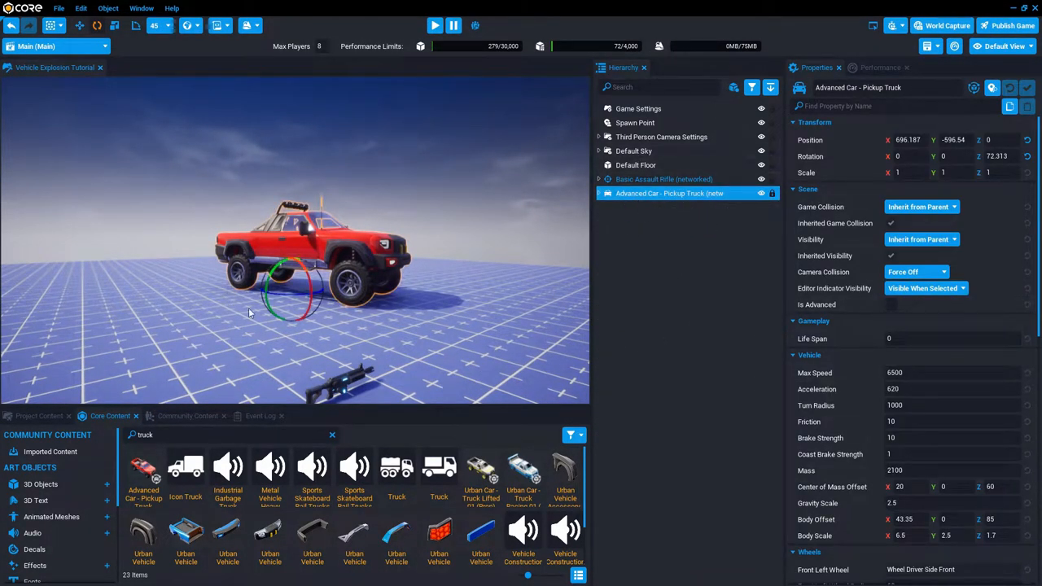
pyautogui.scroll(-3)
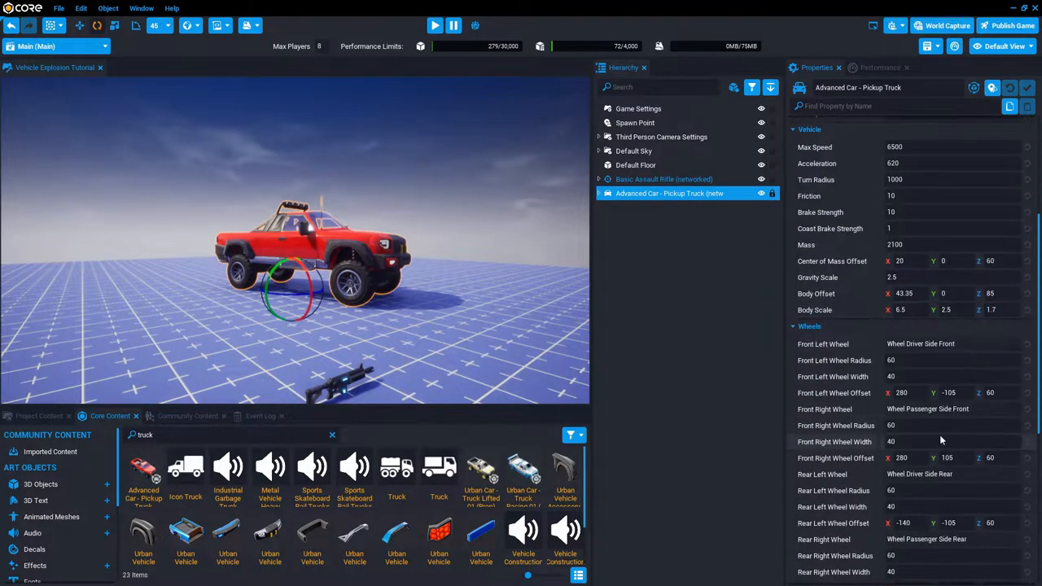
pyautogui.scroll(-3)
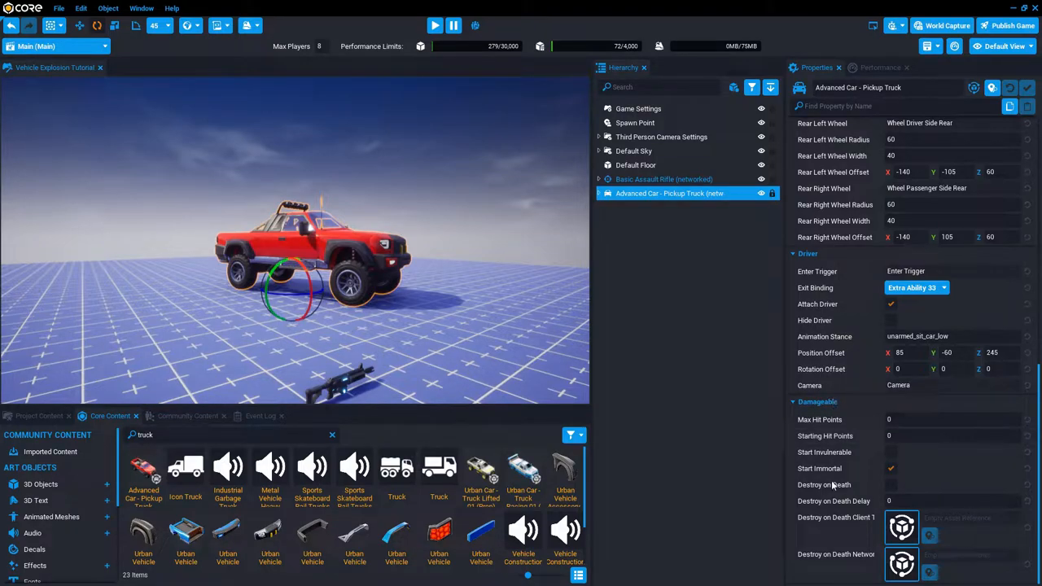
pyautogui.moveTo(814, 473)
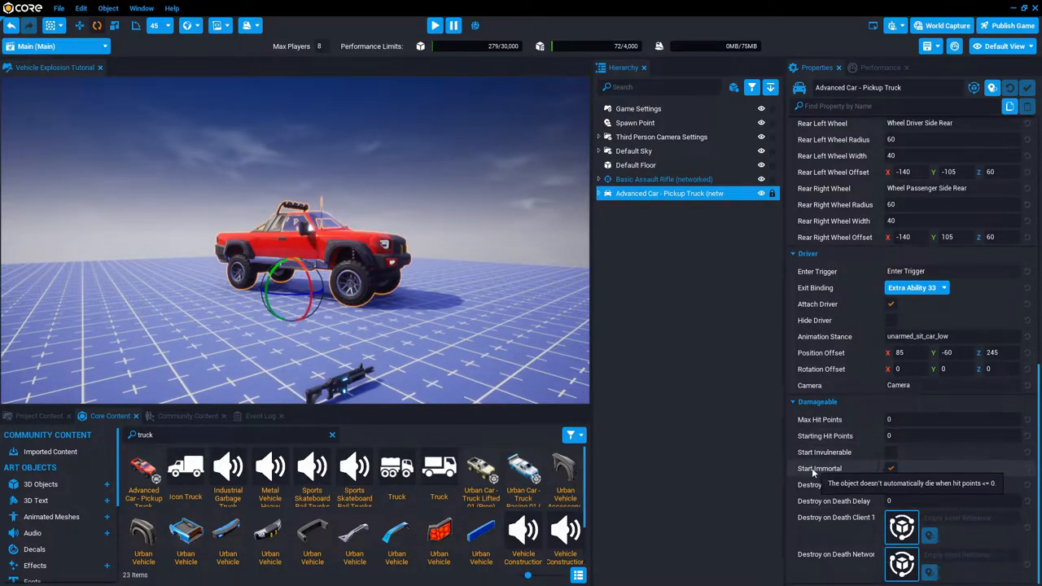
pyautogui.click(891, 468)
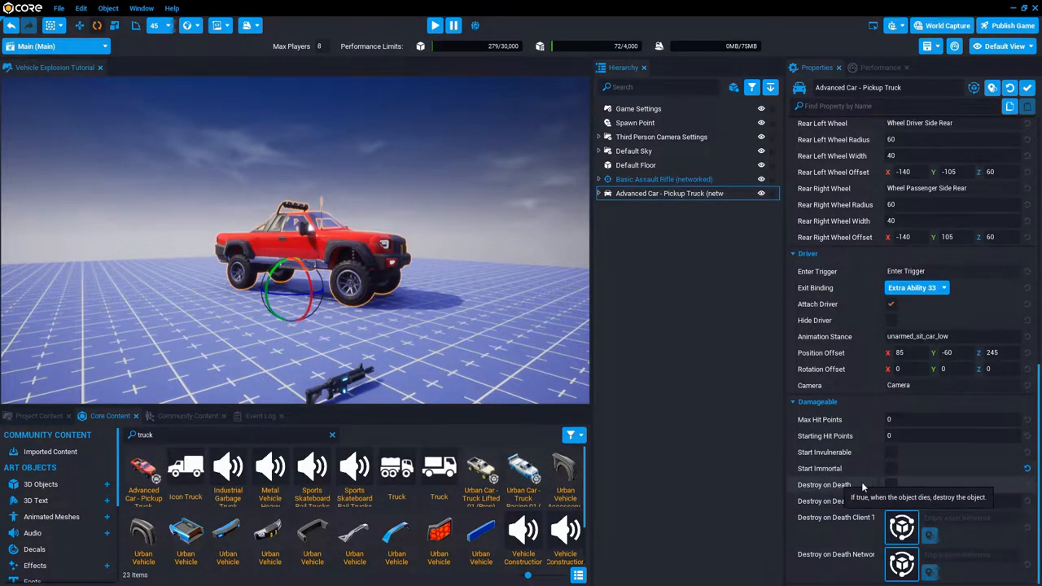
pyautogui.click(891, 485)
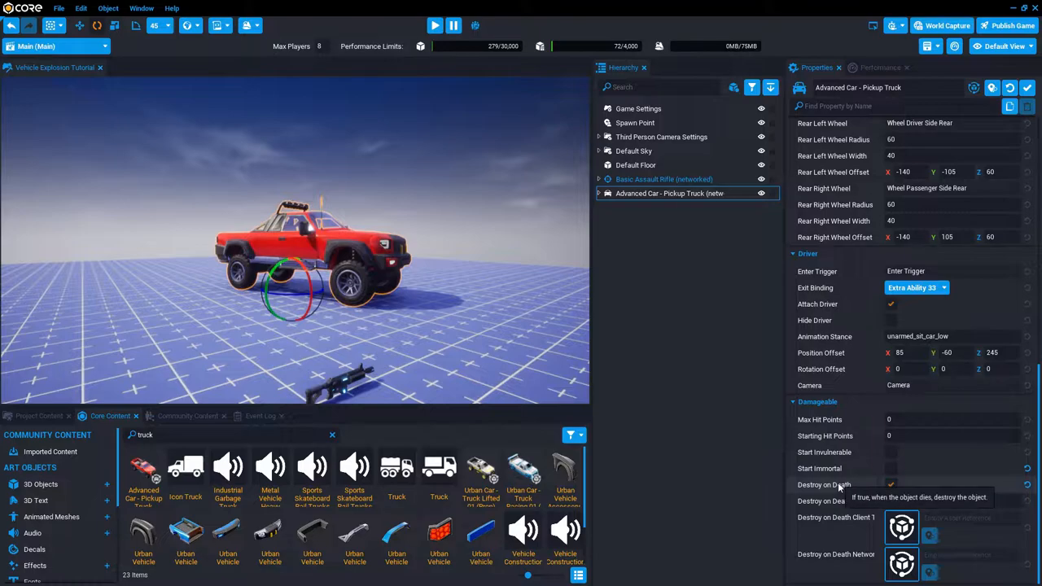
pyautogui.click(890, 485)
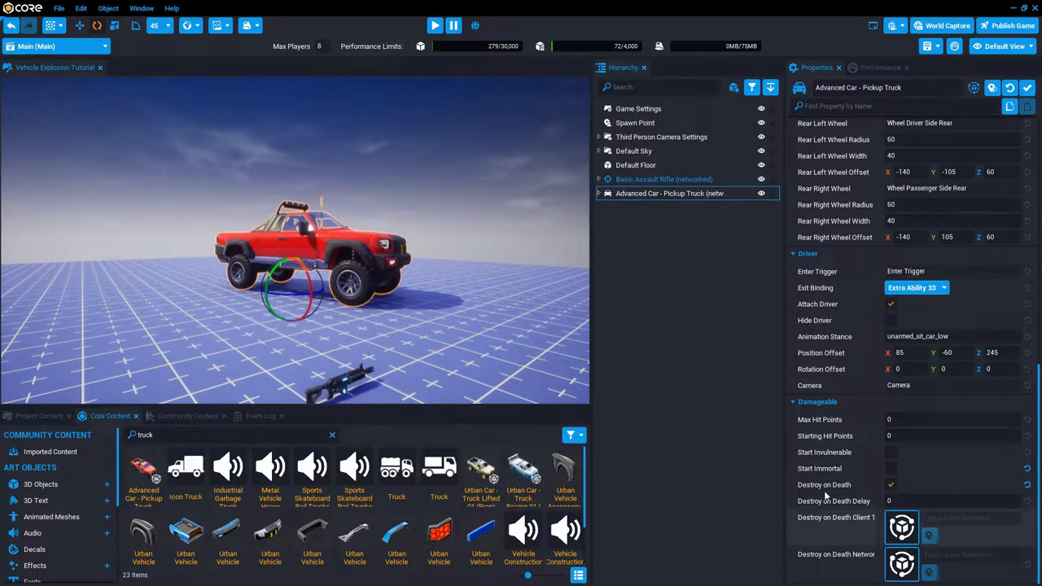
pyautogui.click(952, 419)
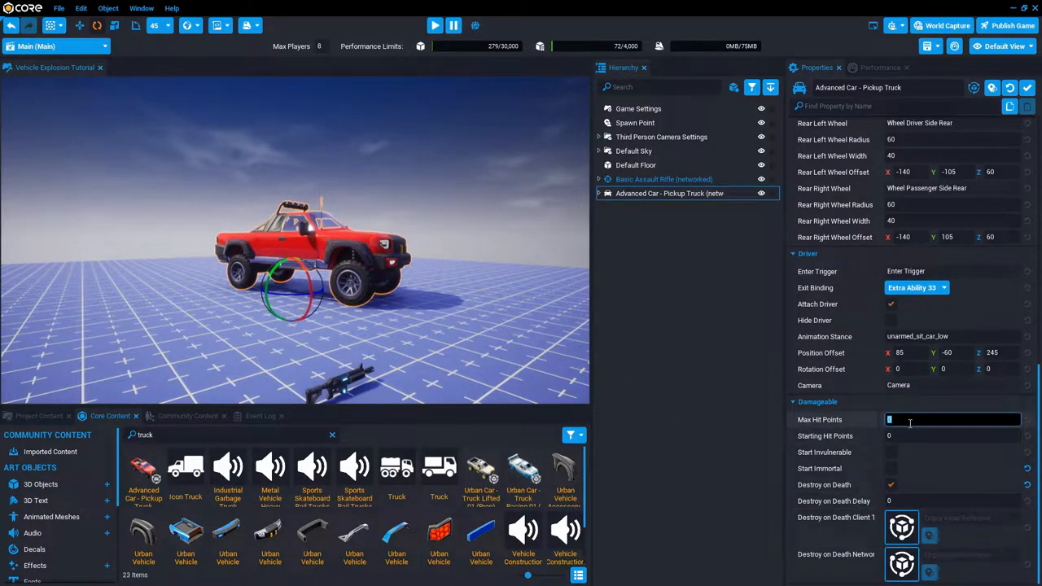
pyautogui.write('200')
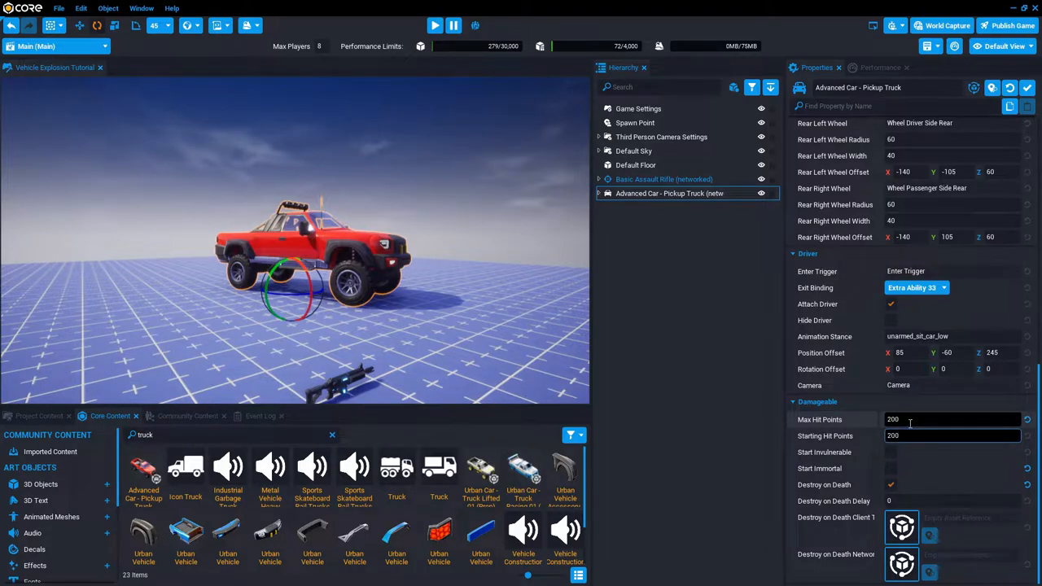
pyautogui.click(952, 435)
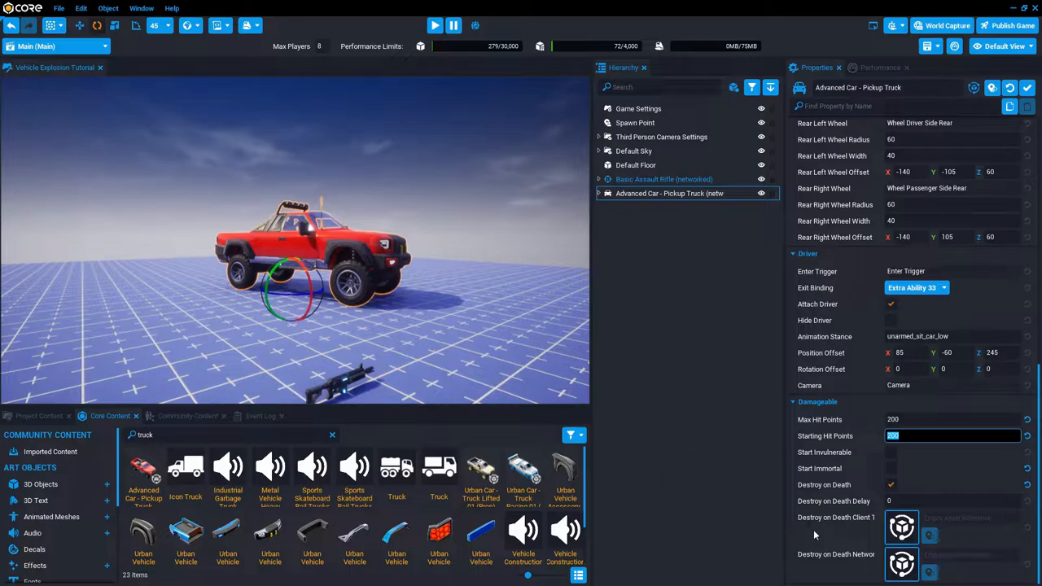
pyautogui.moveTo(435, 25)
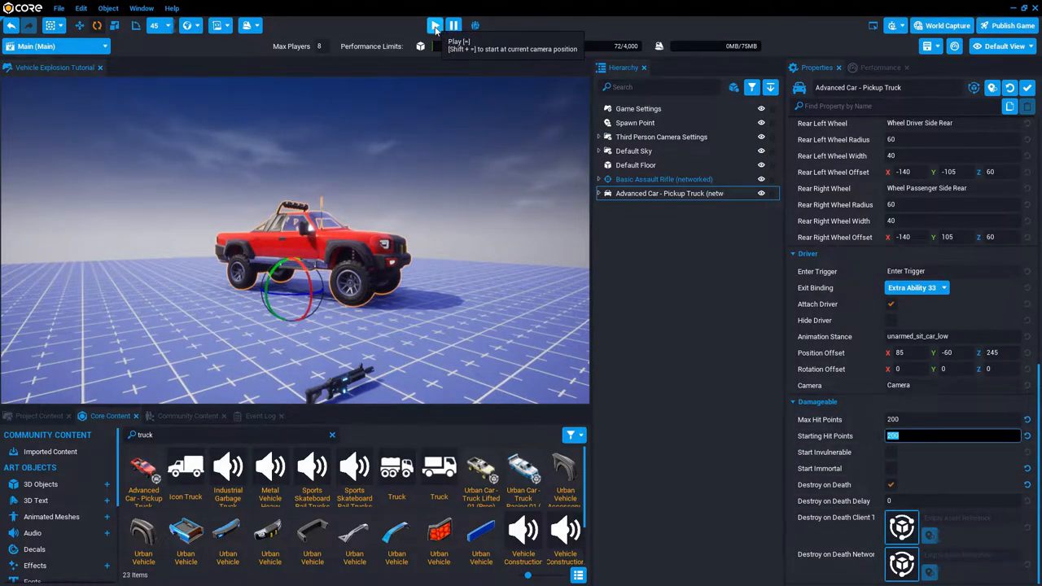
pyautogui.click(434, 26)
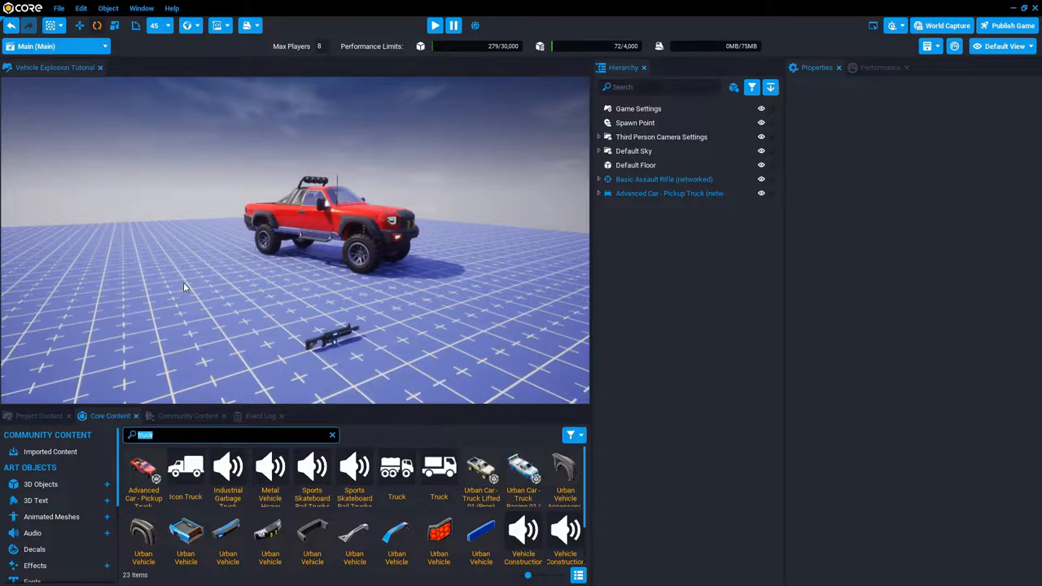
# Step: Find the barrel's Hazard Barrel Explosion Effect template and assign it to the truck's death client template
pyautogui.write('barrl')
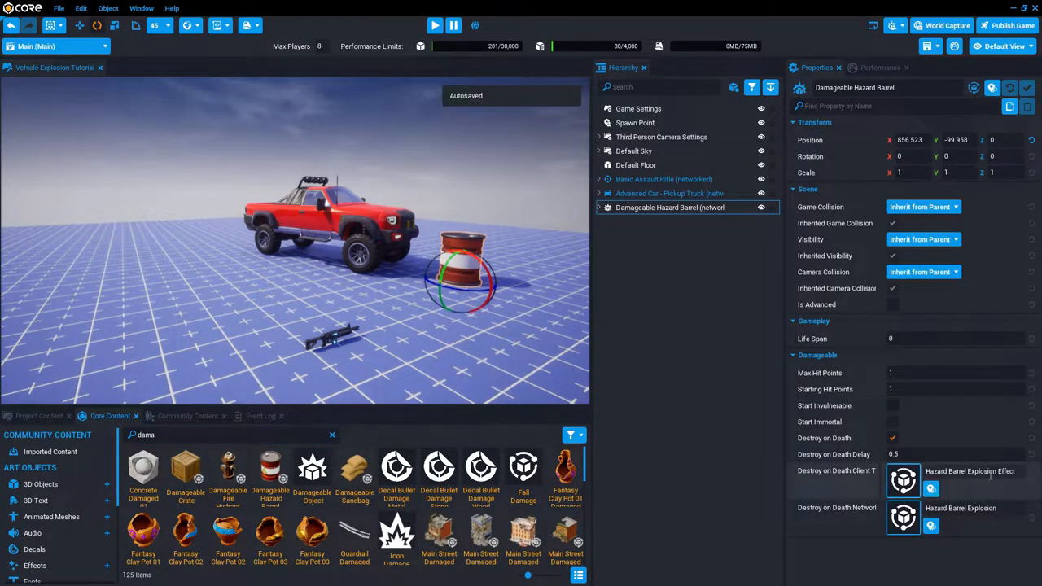
pyautogui.click(38, 416)
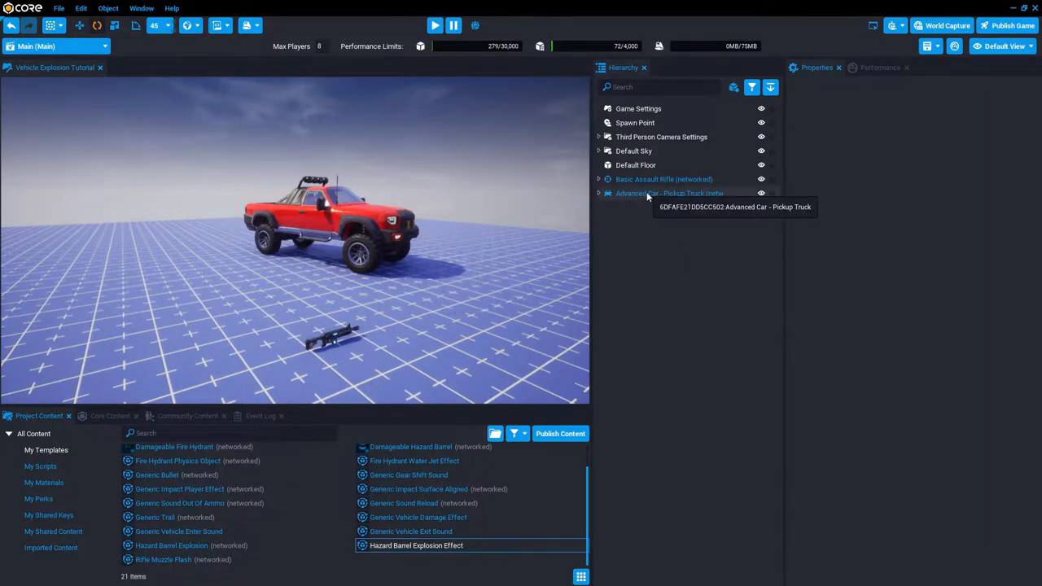
pyautogui.click(669, 193)
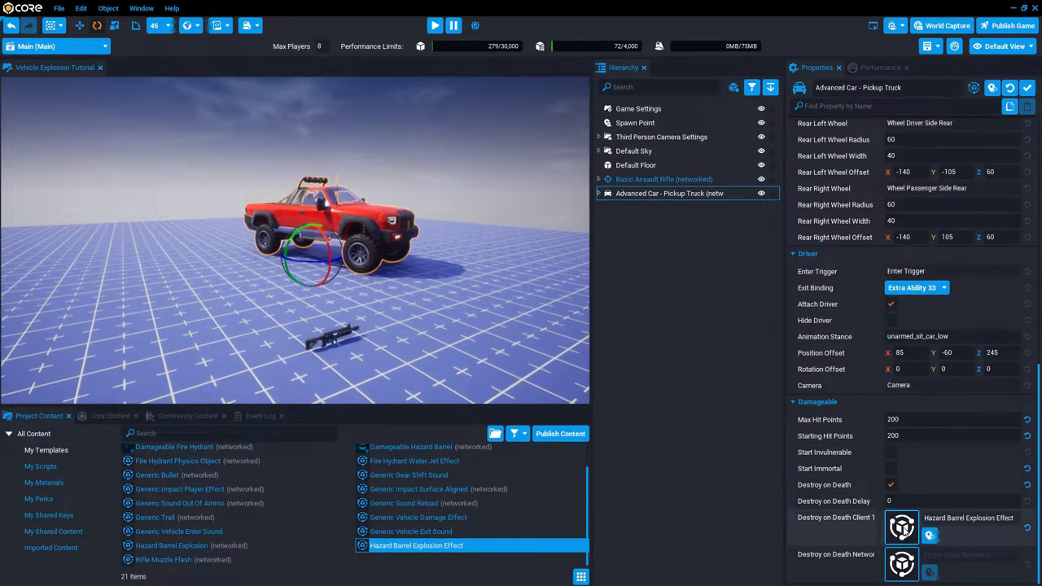
pyautogui.moveTo(847, 517)
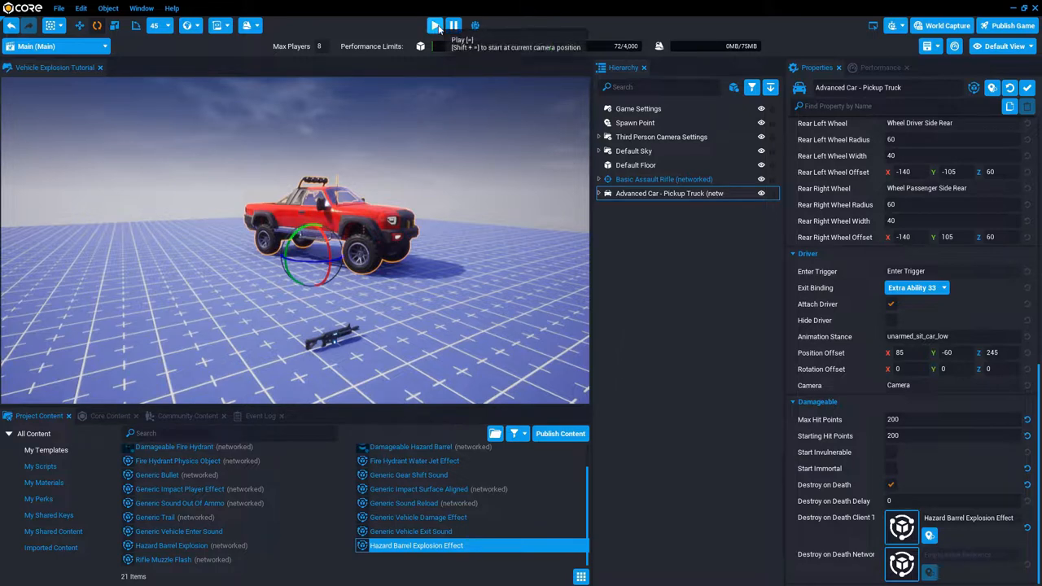
pyautogui.click(436, 25)
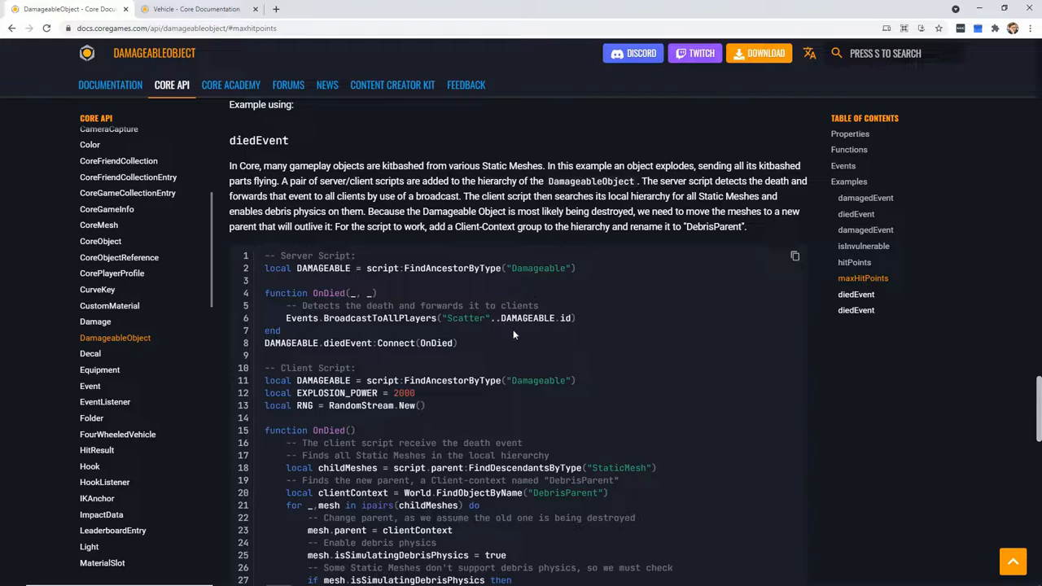
pyautogui.moveTo(664, 352)
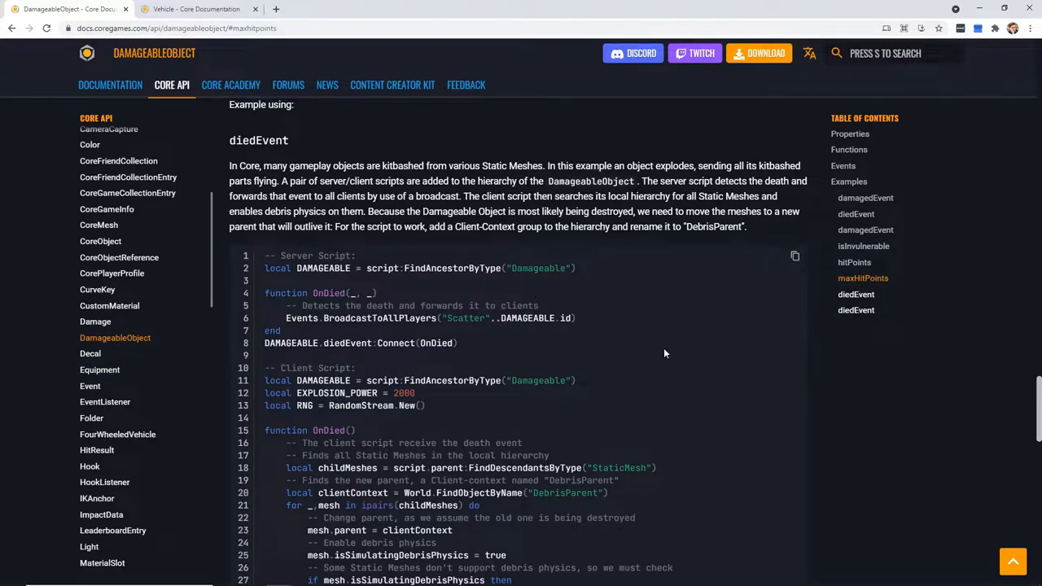
# Step: Copy the DamageableObject diedEvent mesh-scatter example code from the docs
pyautogui.click(856, 294)
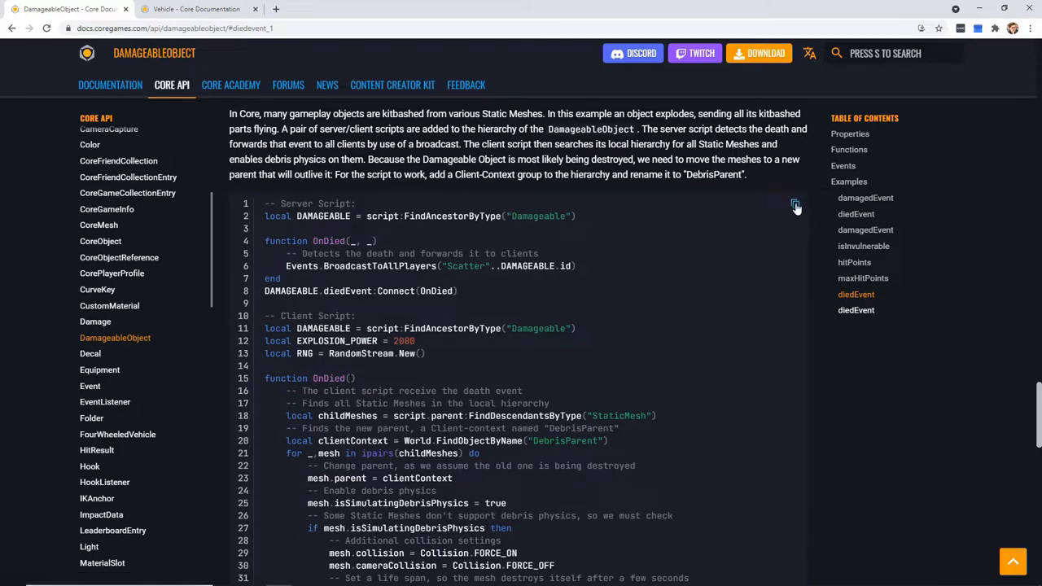
pyautogui.click(794, 203)
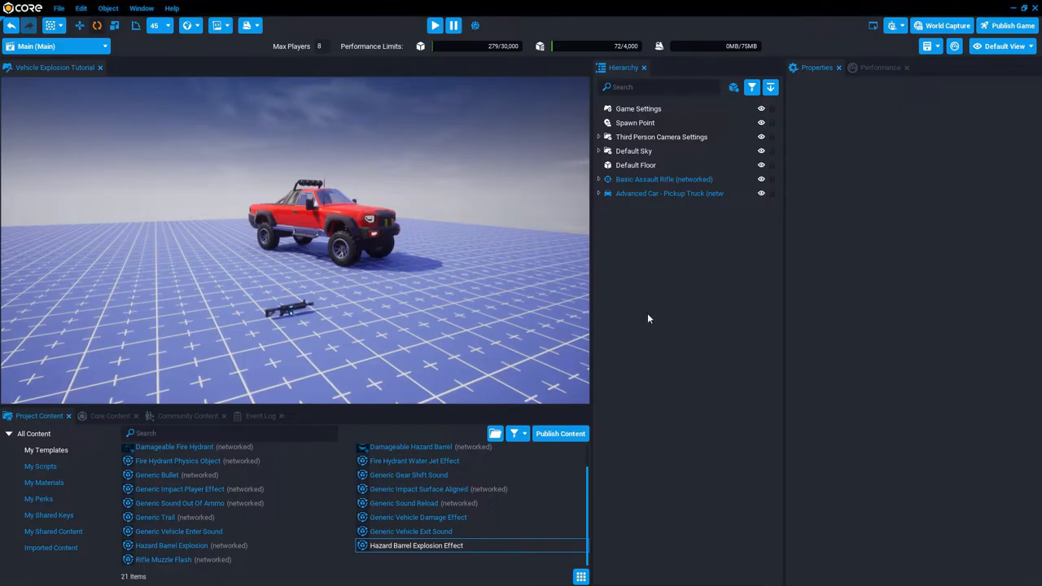
# Step: Expand the truck and create ScatterMeshOnDeathServer under its ServerContext group
pyautogui.rightClick(669, 193)
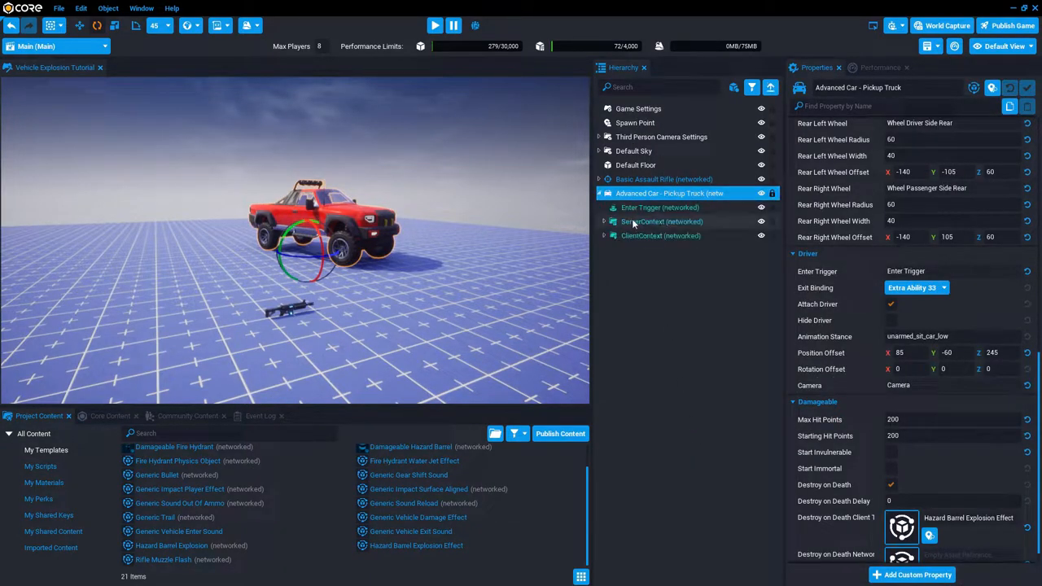
pyautogui.click(660, 236)
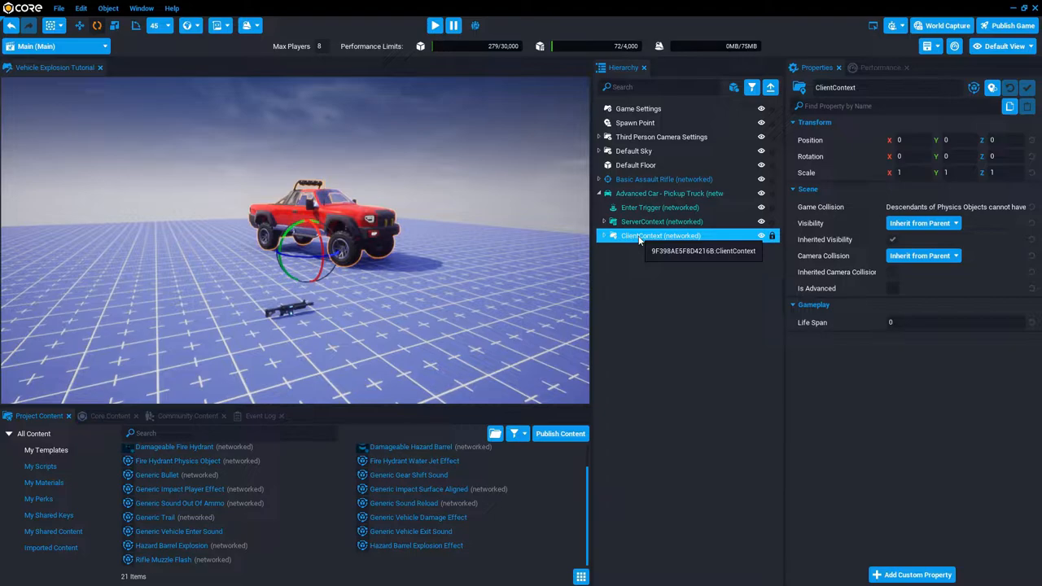
pyautogui.click(662, 222)
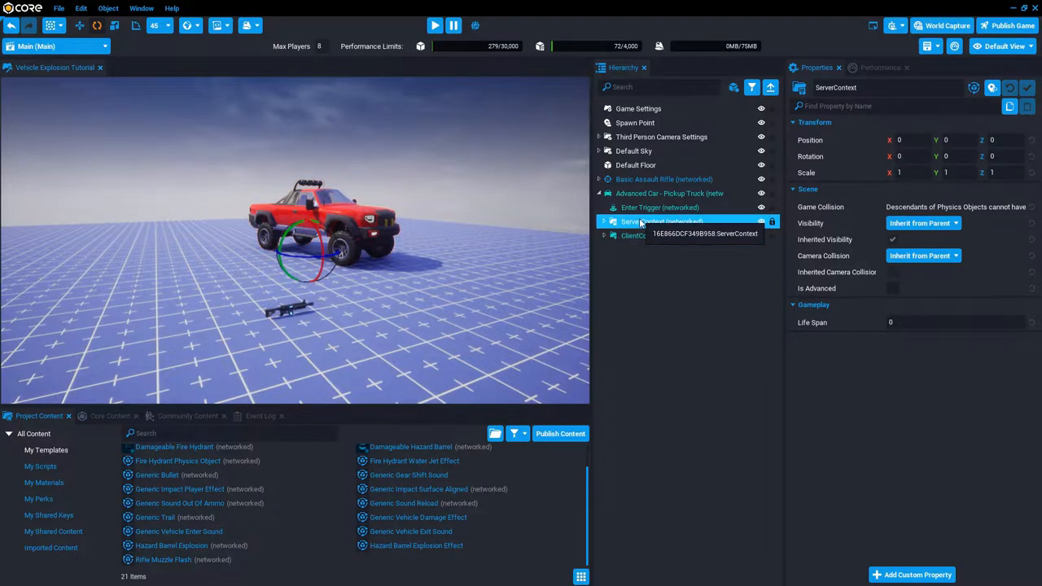
pyautogui.rightClick(643, 222)
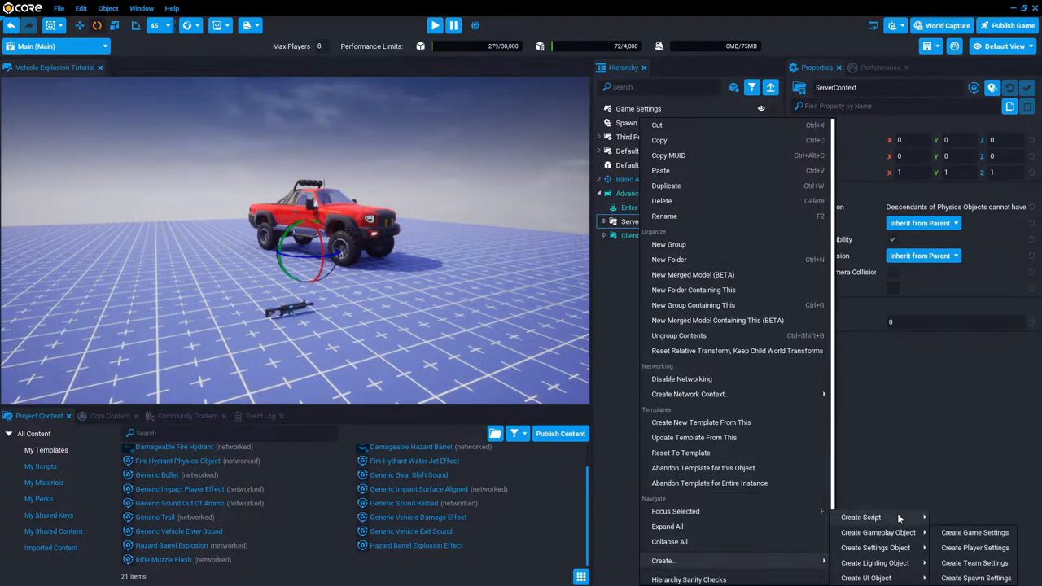
pyautogui.click(861, 517)
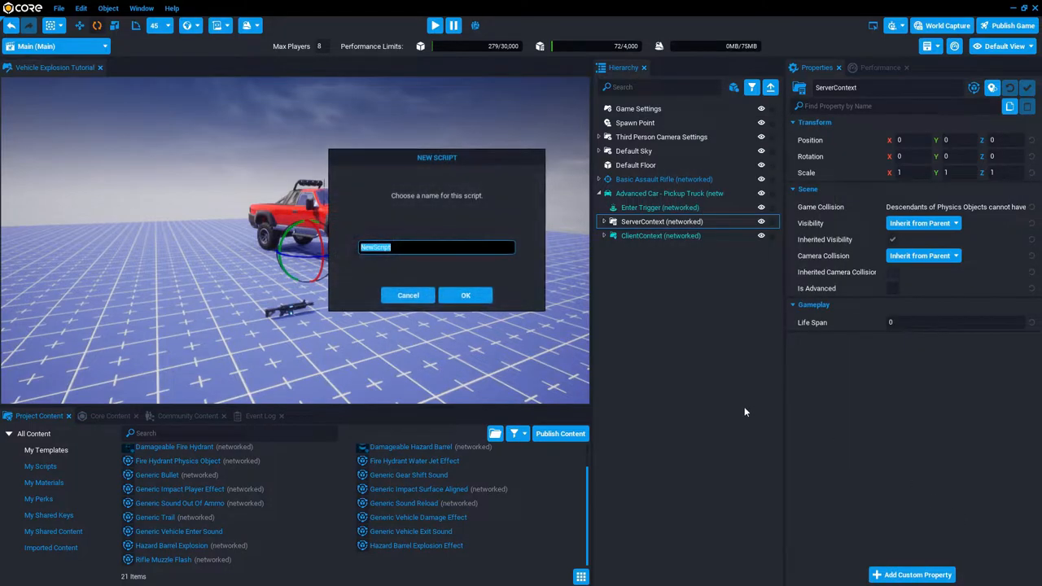
pyautogui.write('ScatterMeshOnDeathSer')
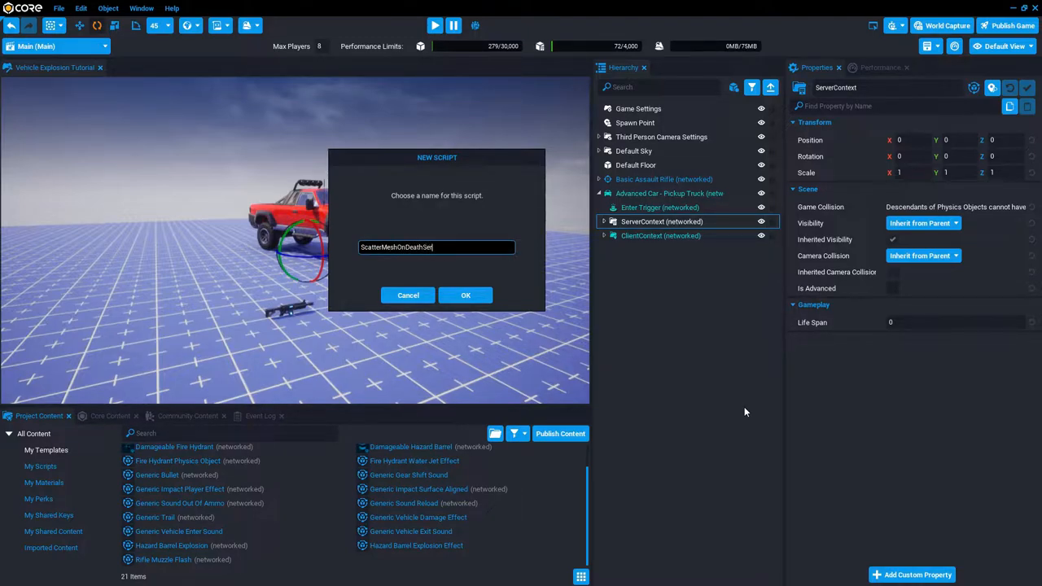
pyautogui.click(465, 295)
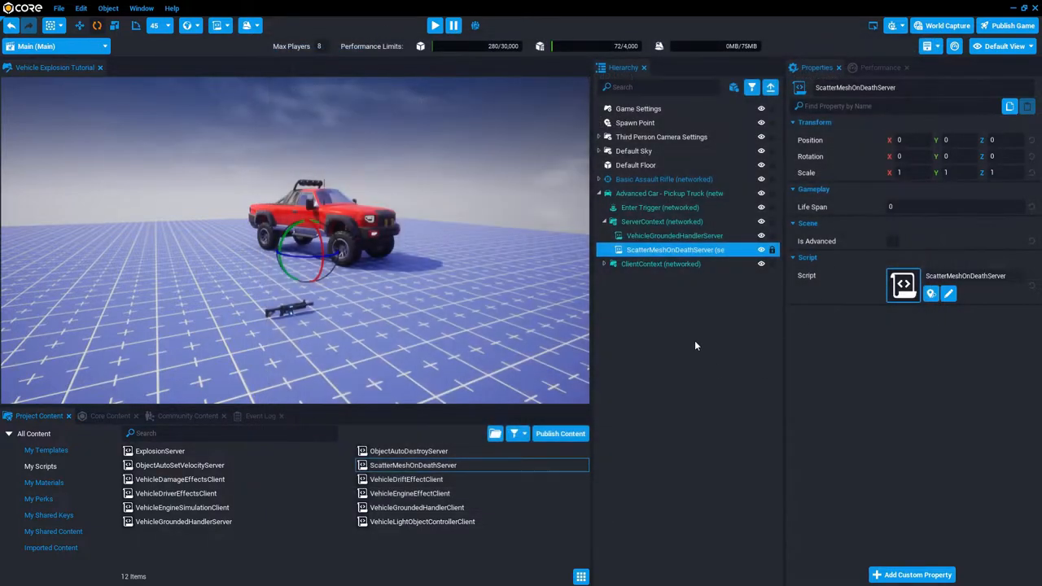
# Step: Create ScatterMeshOnDeathClient under ClientContext and open the new script
pyautogui.rightClick(660, 263)
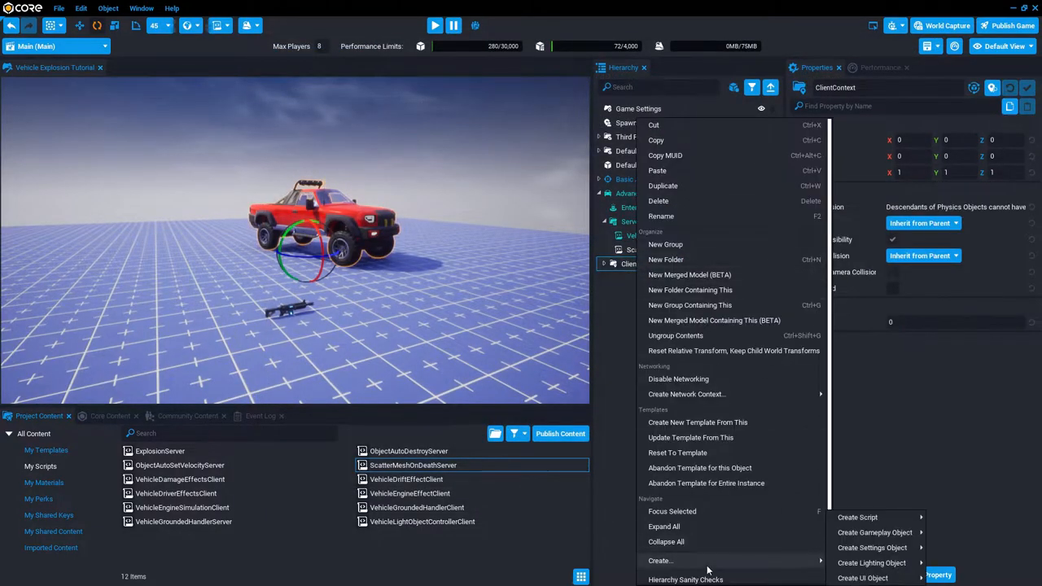
pyautogui.click(857, 517)
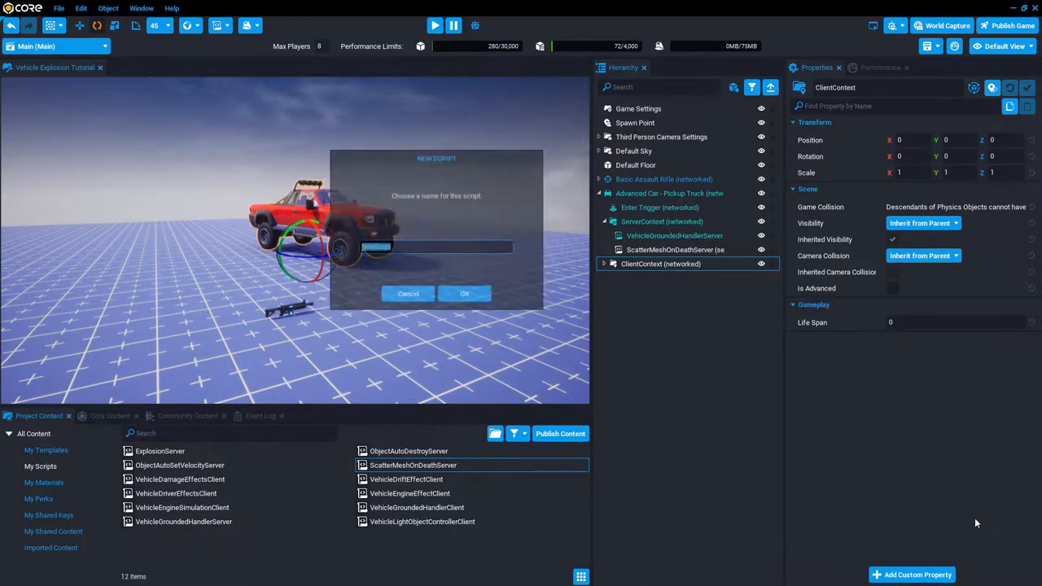
pyautogui.write('ScatterMeshOnDeathClien')
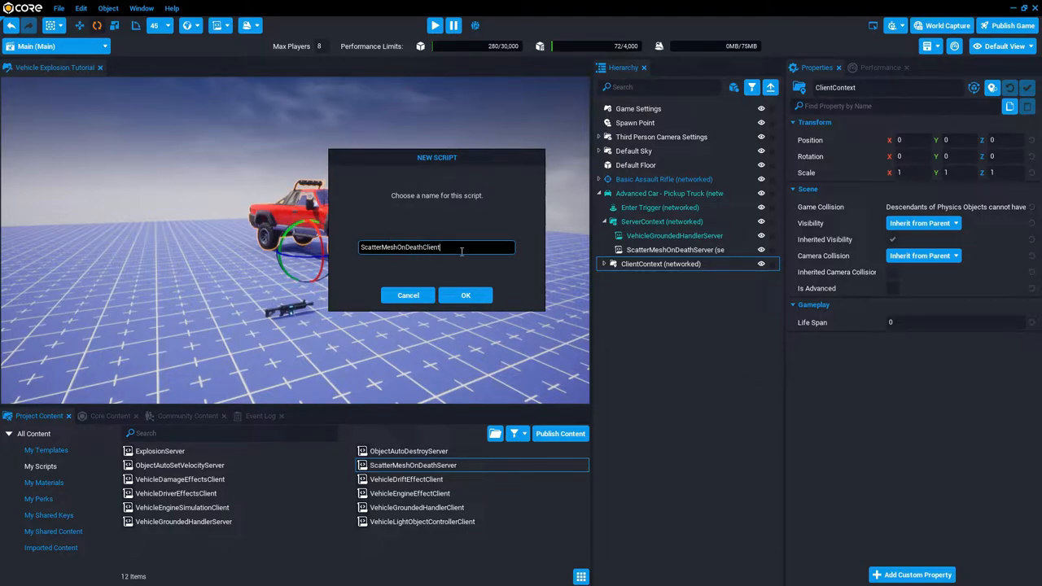
pyautogui.click(466, 295)
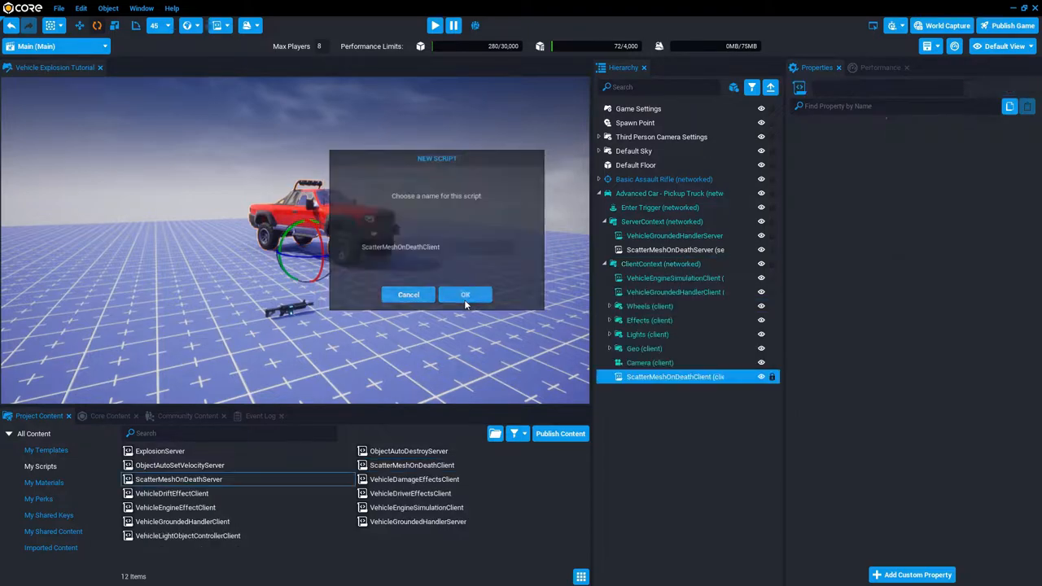
pyautogui.click(465, 294)
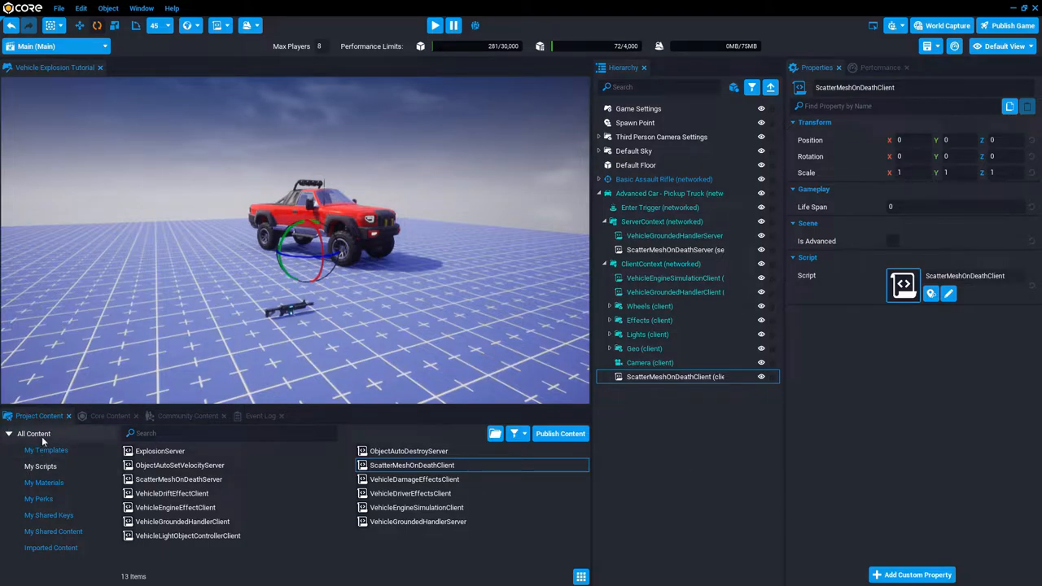
pyautogui.moveTo(146, 494)
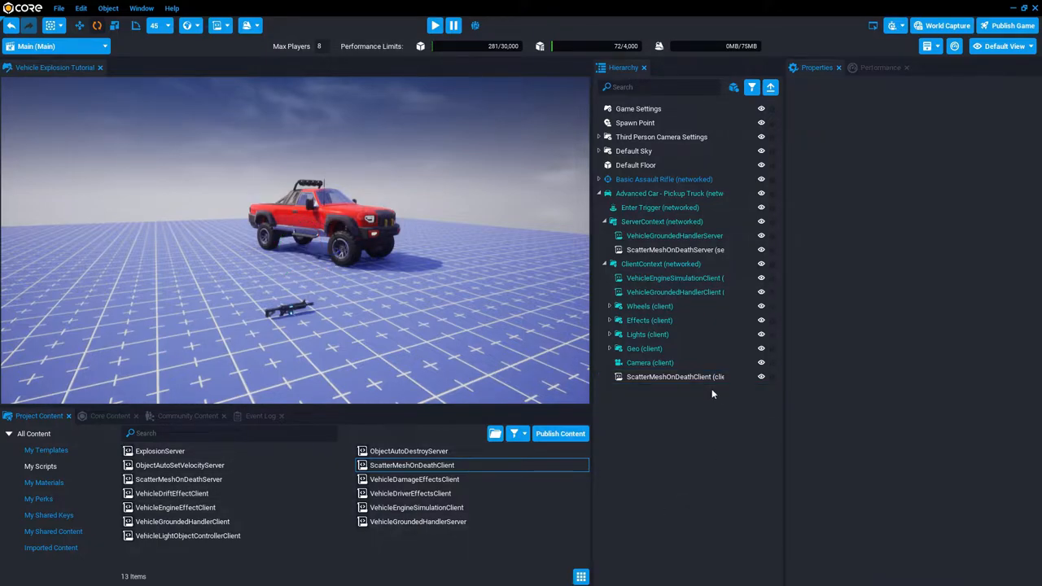
pyautogui.doubleClick(411, 465)
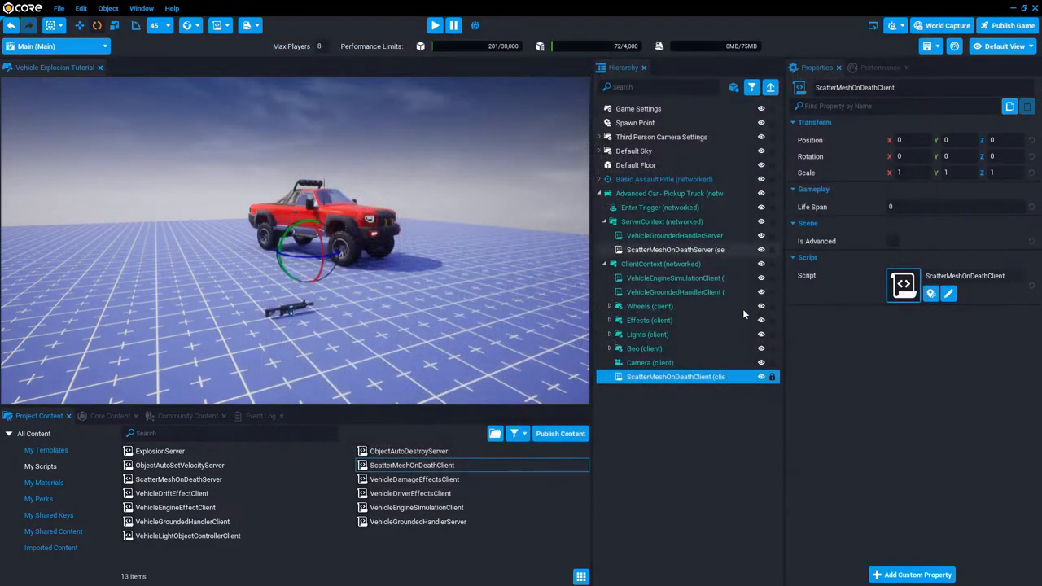
# Step: Open ScatterMeshOnDeathServer and add code broadcasting a Scatter event when the truck dies
pyautogui.click(434, 25)
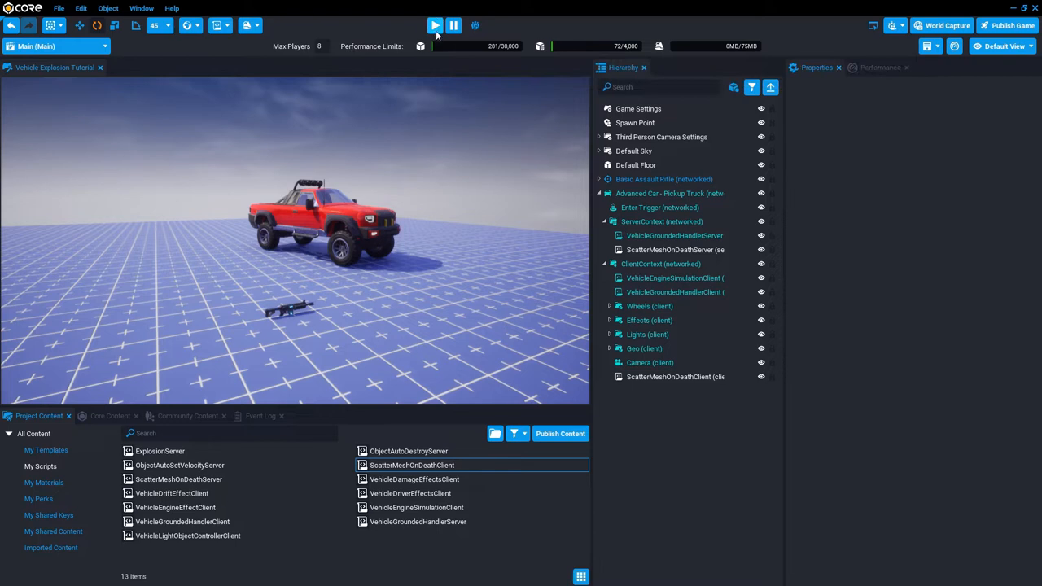
pyautogui.click(433, 25)
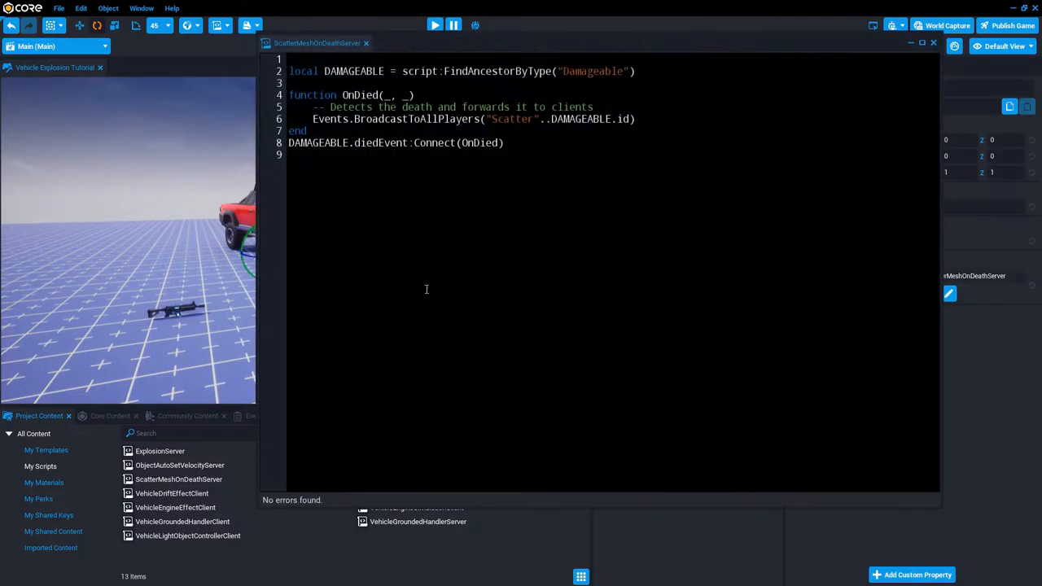
pyautogui.doubleClick(593, 71)
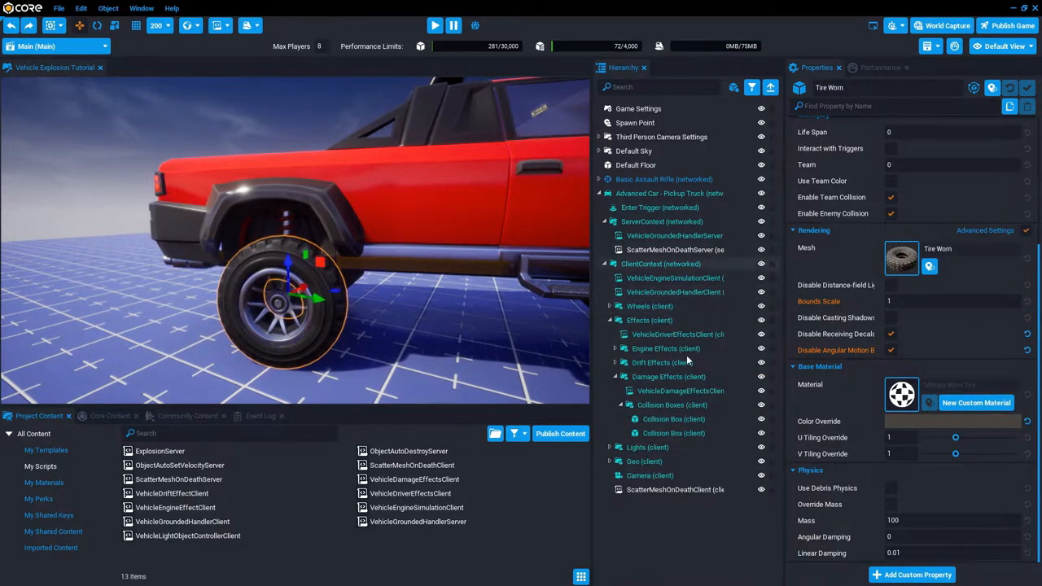
# Step: Deselect the tire, run a one-player preview of the truck, then stop it
pyautogui.click(675, 489)
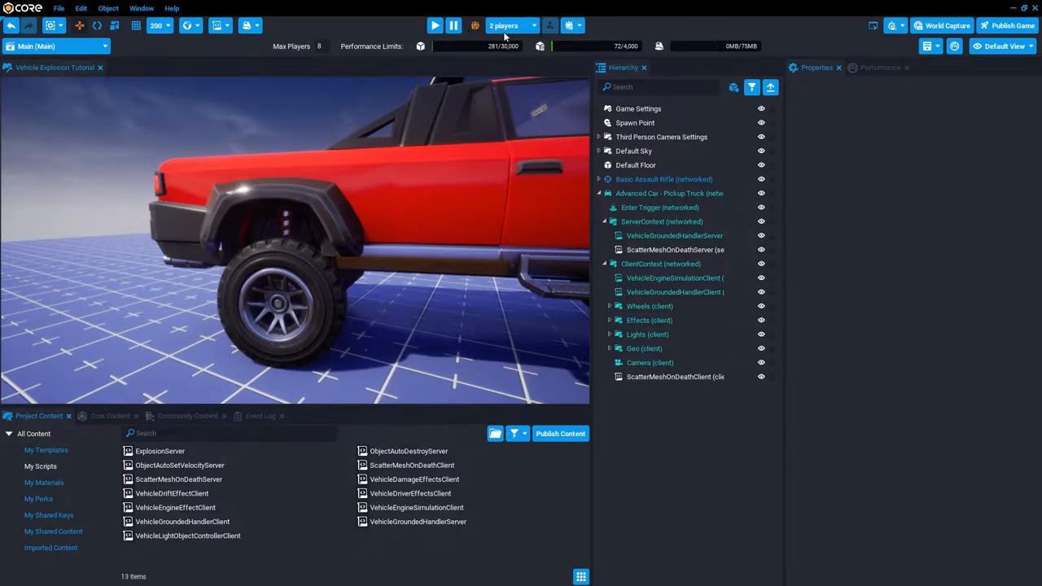
pyautogui.click(505, 25)
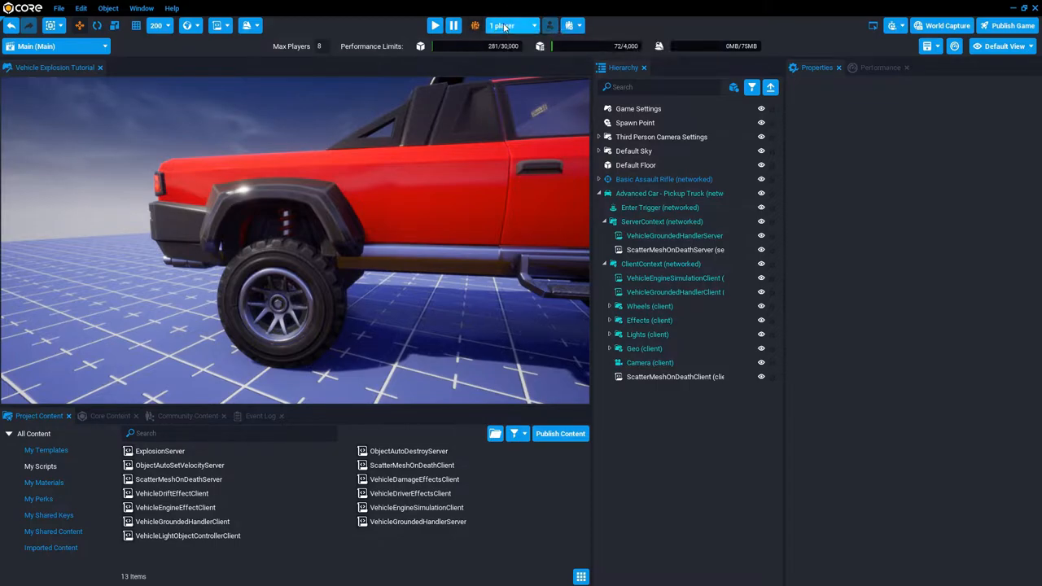
pyautogui.click(435, 25)
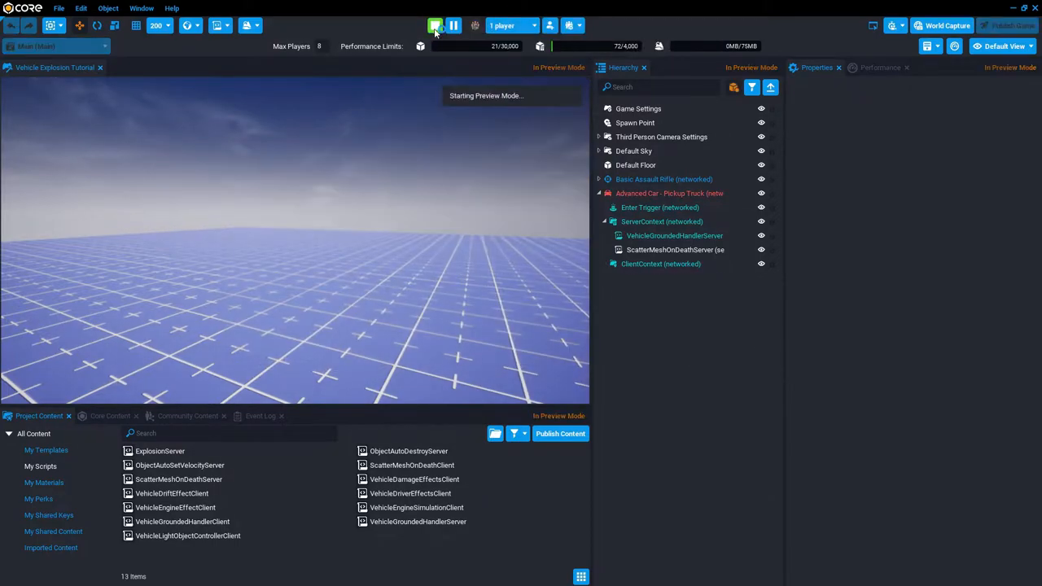
pyautogui.click(435, 25)
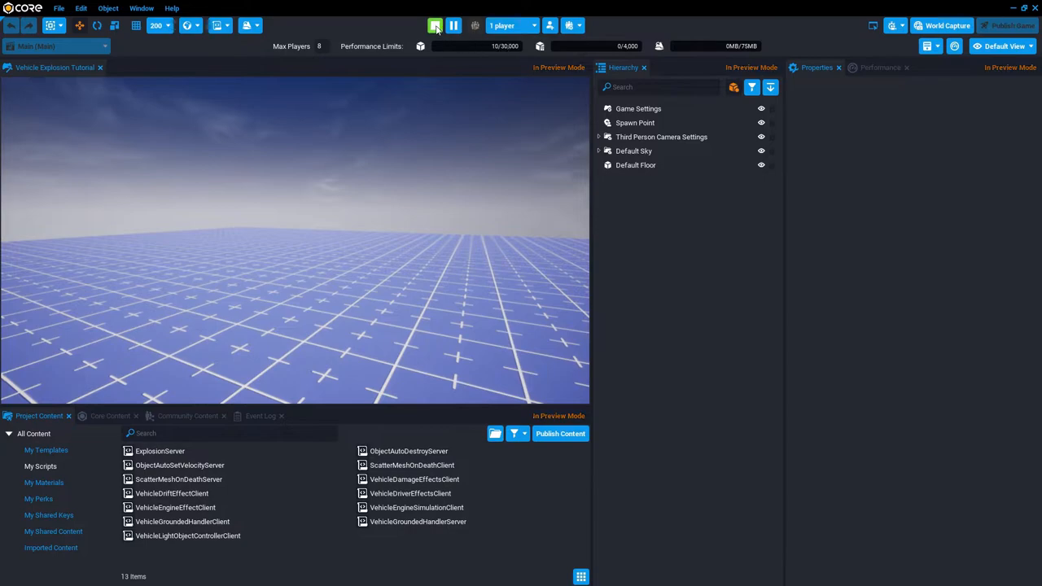
pyautogui.click(435, 25)
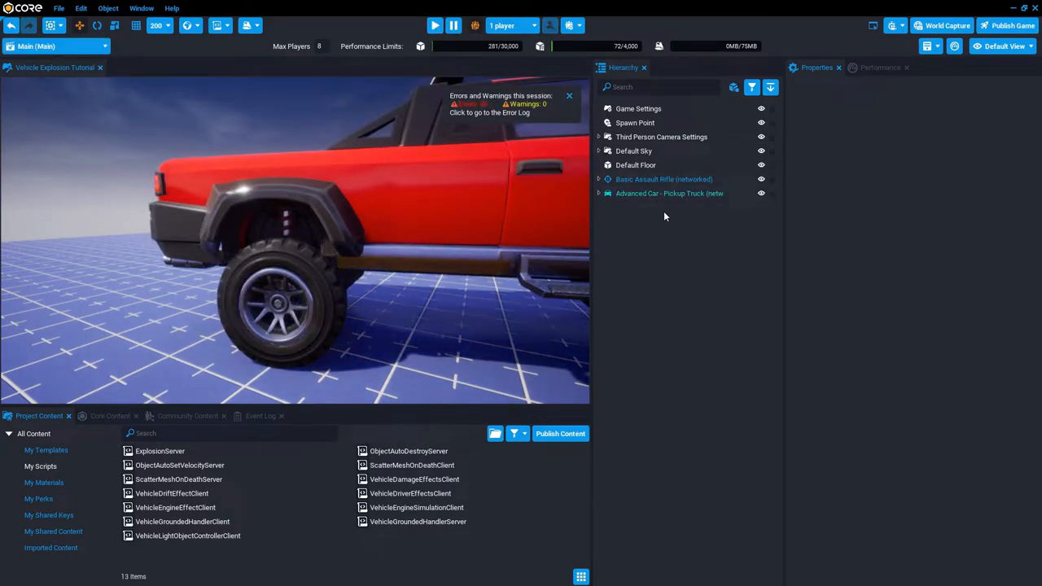
# Step: Dismiss the errors notice, then add Nameplates from Core Content by searching 'name'
pyautogui.click(569, 96)
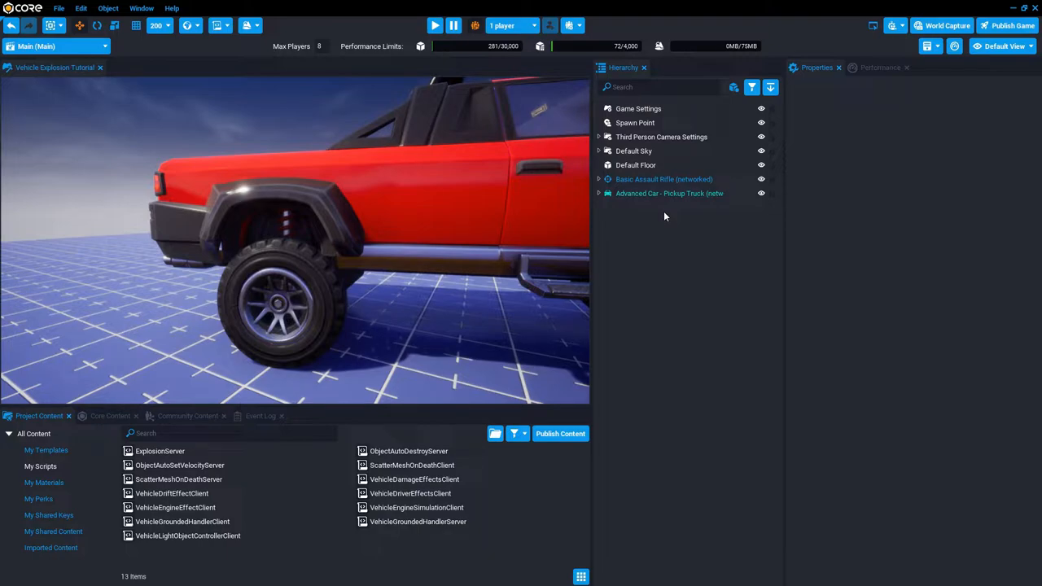
pyautogui.moveTo(130, 479)
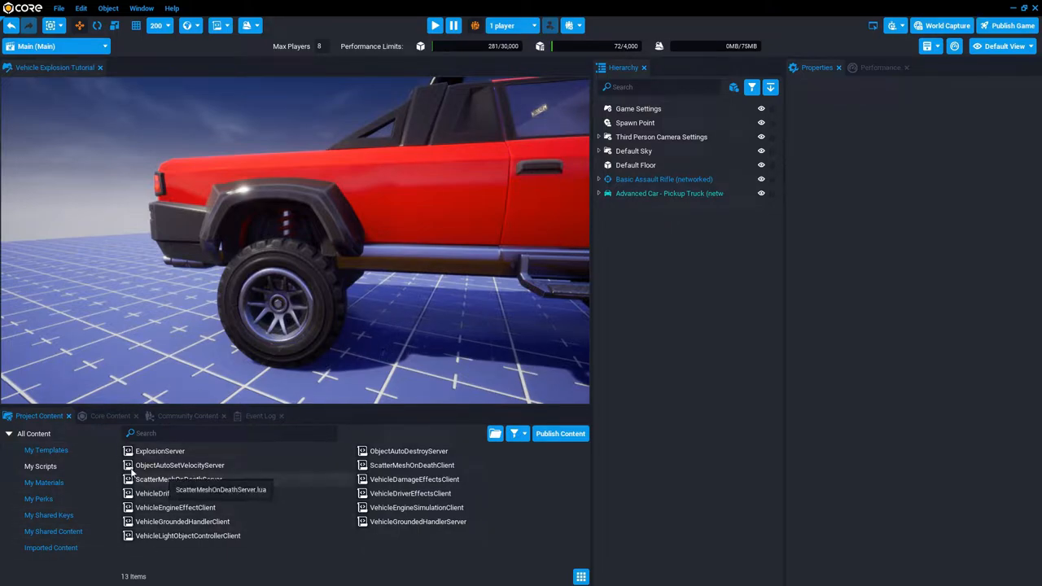
pyautogui.click(110, 416)
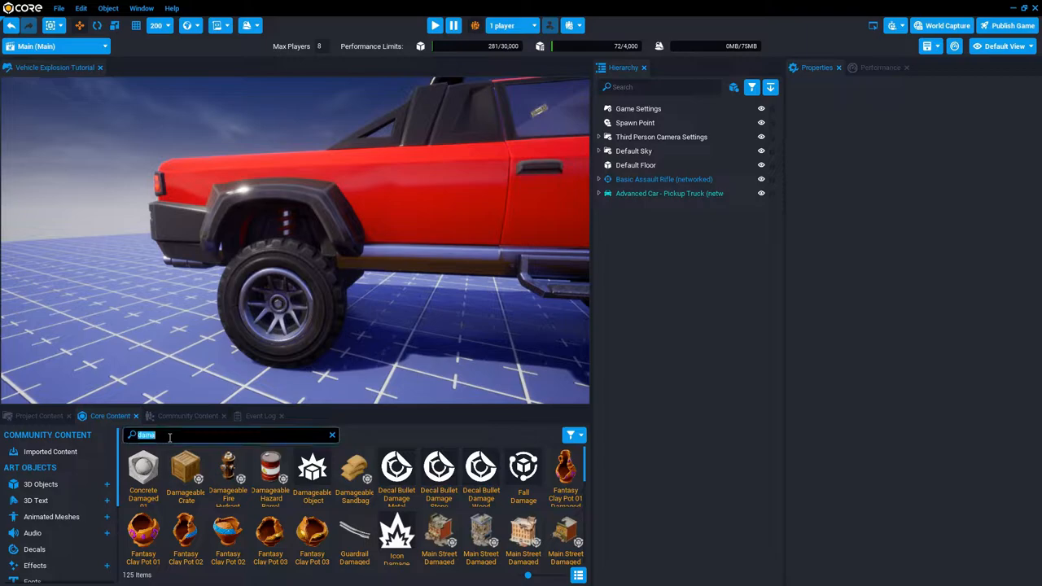
pyautogui.write('name')
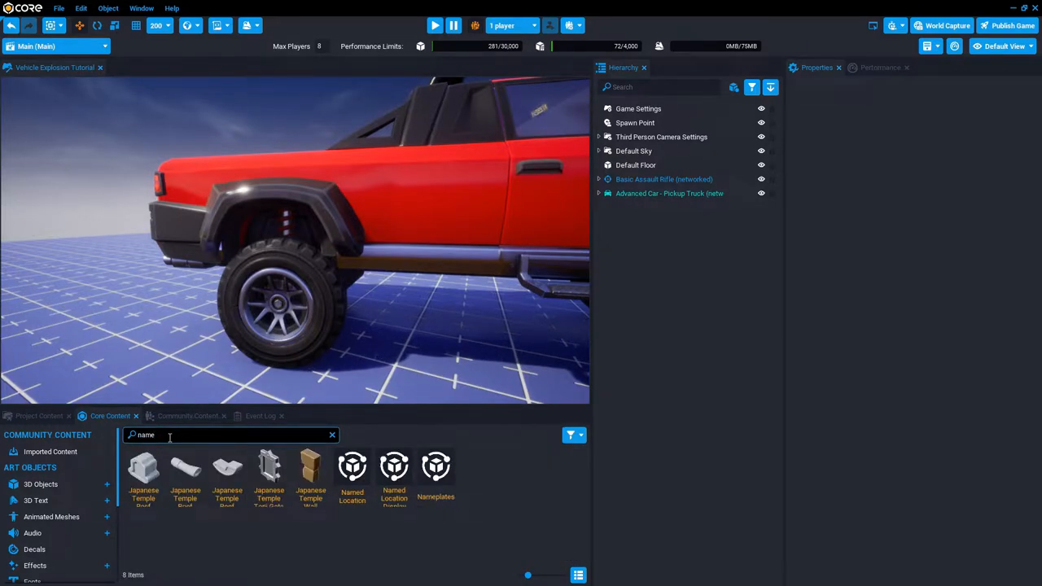
pyautogui.click(635, 206)
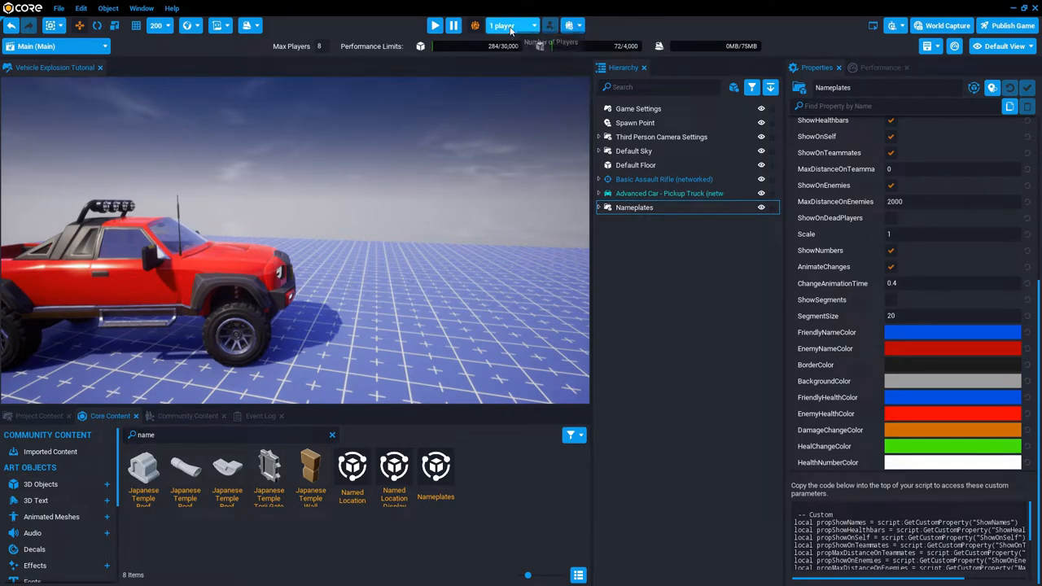
# Step: Run a two-player preview with an extra client to check the Bot1 and Bot2 nameplates
pyautogui.click(509, 25)
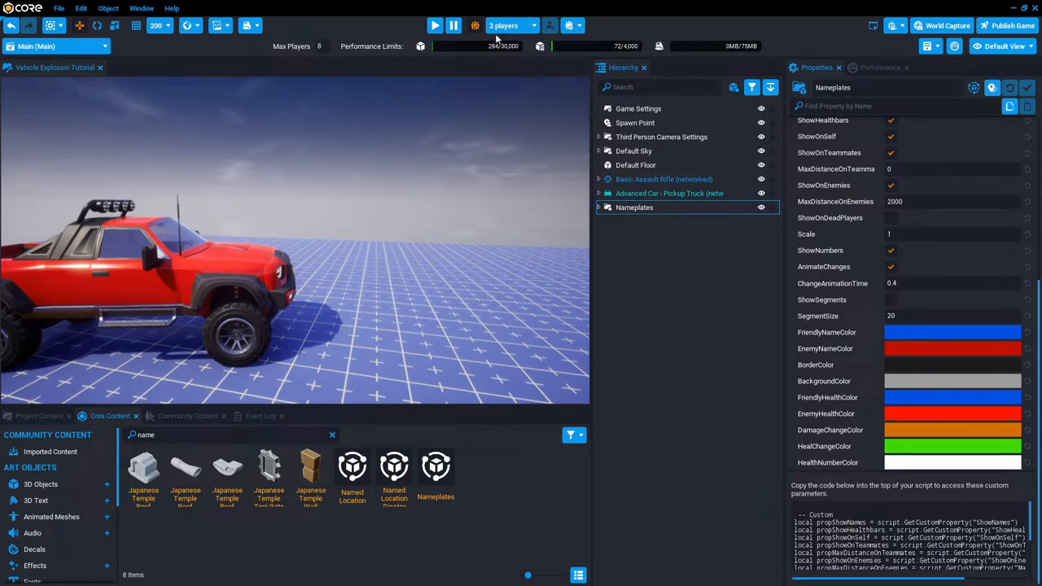
pyautogui.click(434, 26)
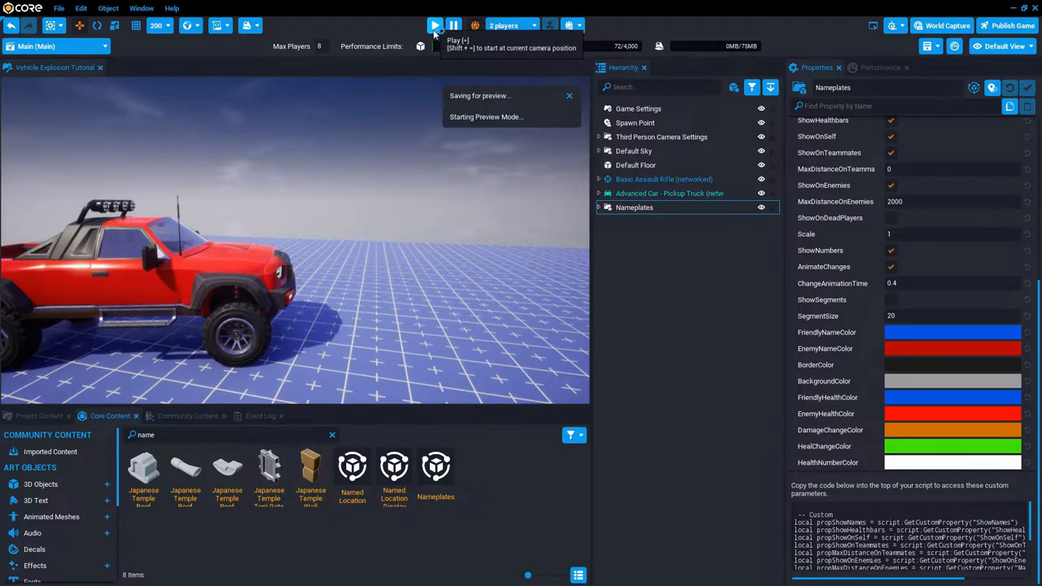
pyautogui.click(435, 25)
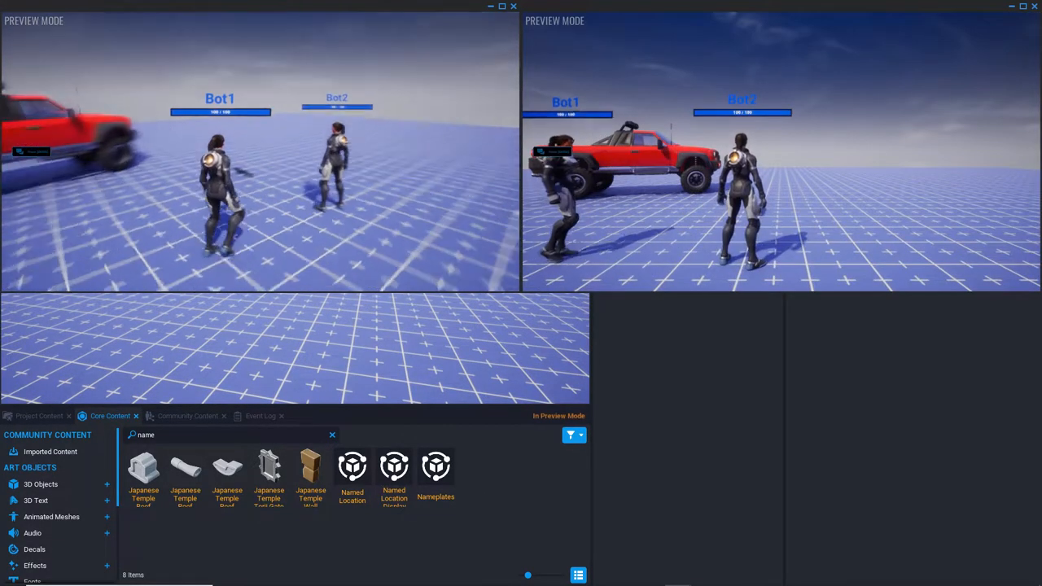
pyautogui.press('alt+tab')
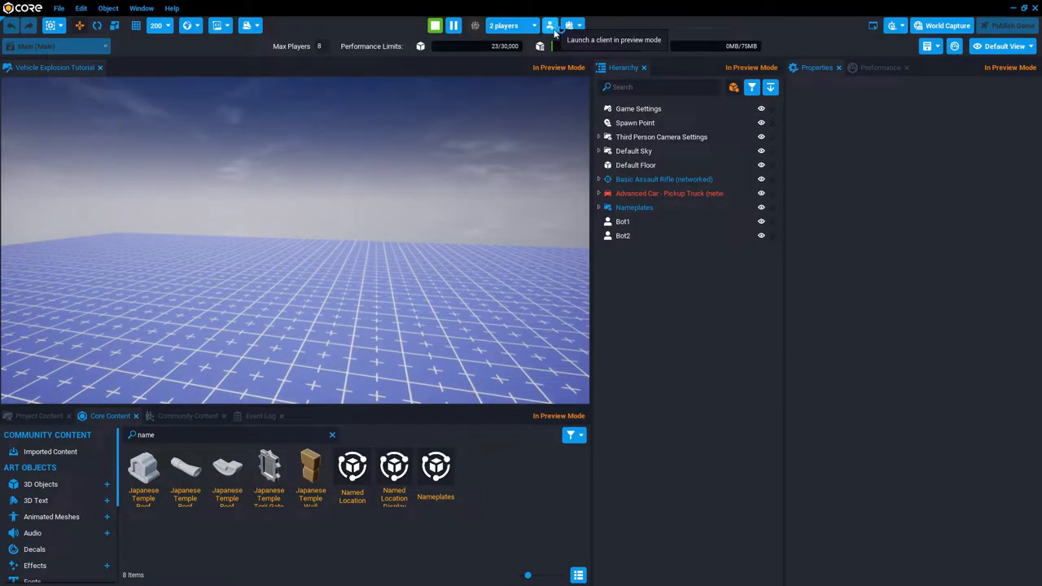
pyautogui.click(552, 25)
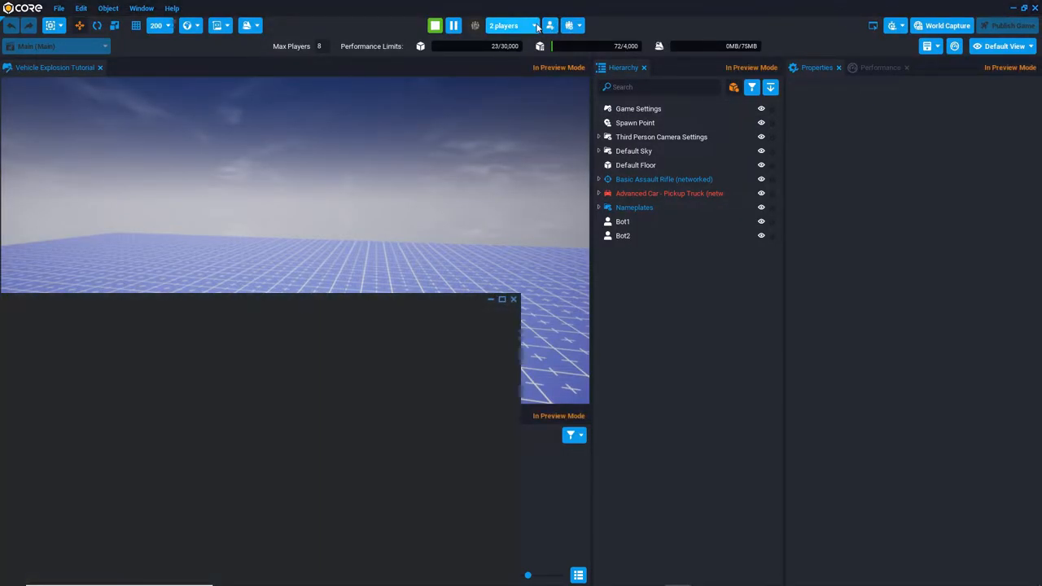
pyautogui.press('alt+tab')
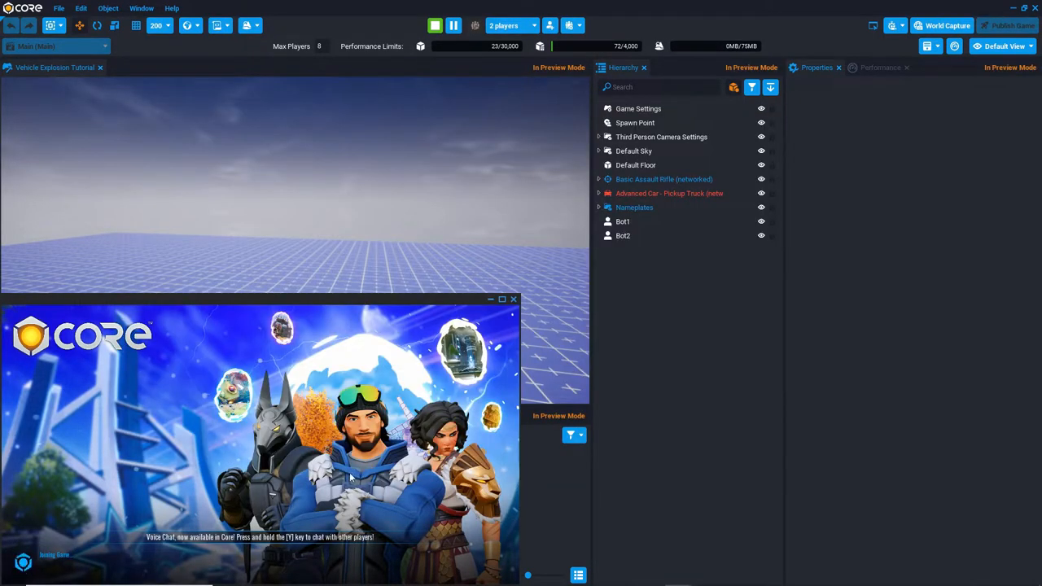
pyautogui.press('alt+tab')
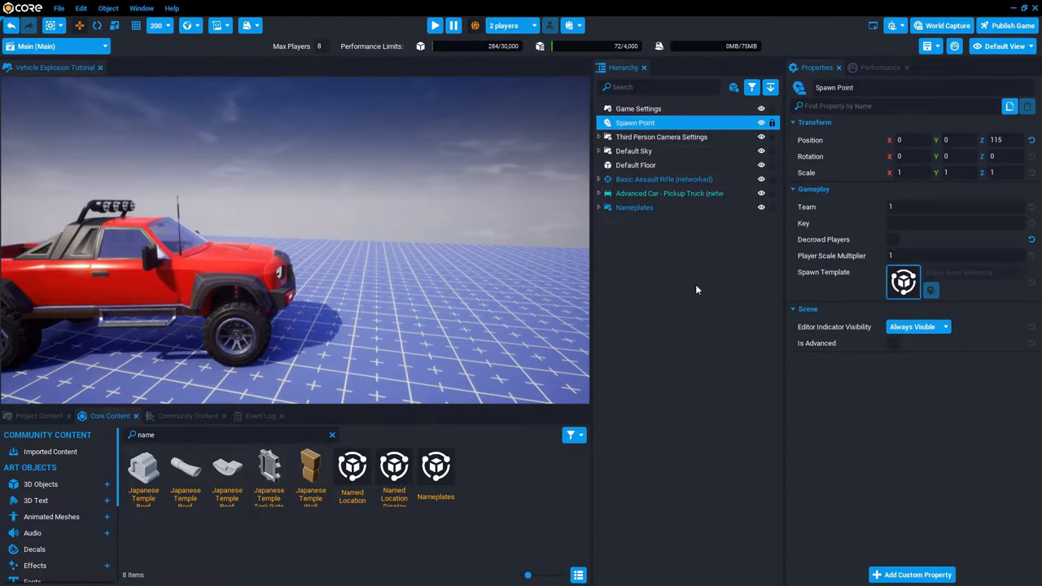
# Step: Select the Spawn Point to duplicate it as a team 2 spawn
pyautogui.click(953, 206)
pyautogui.write('2')
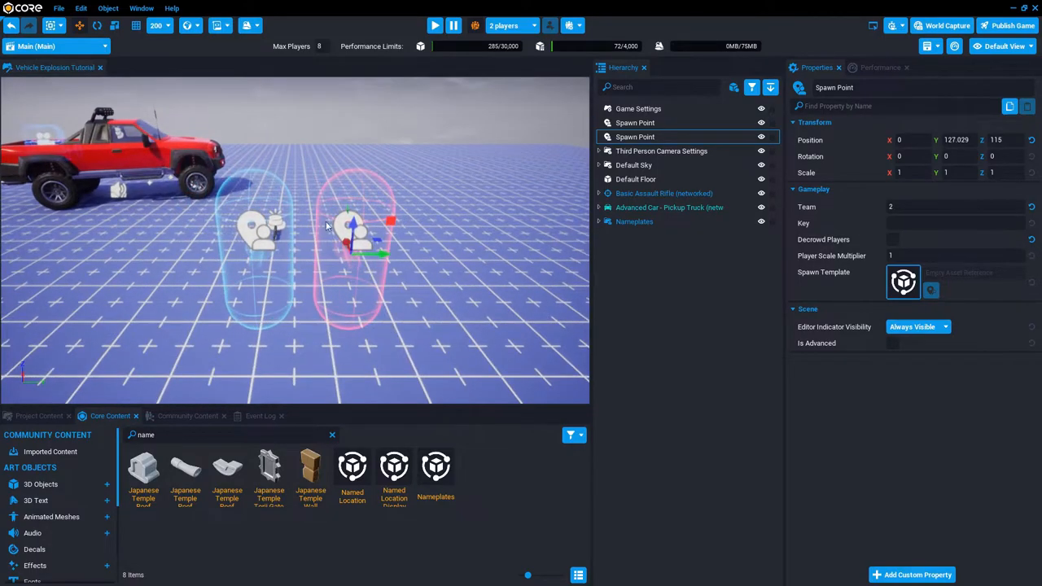
pyautogui.moveTo(631, 126)
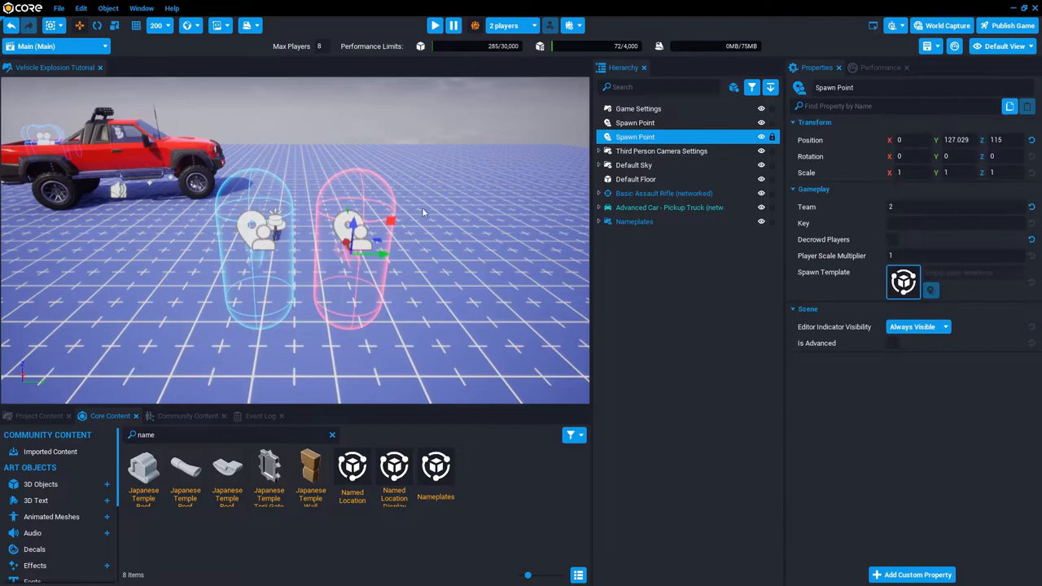
# Step: Rerun the multiplayer preview with extra clients to test the team spawns
pyautogui.click(434, 25)
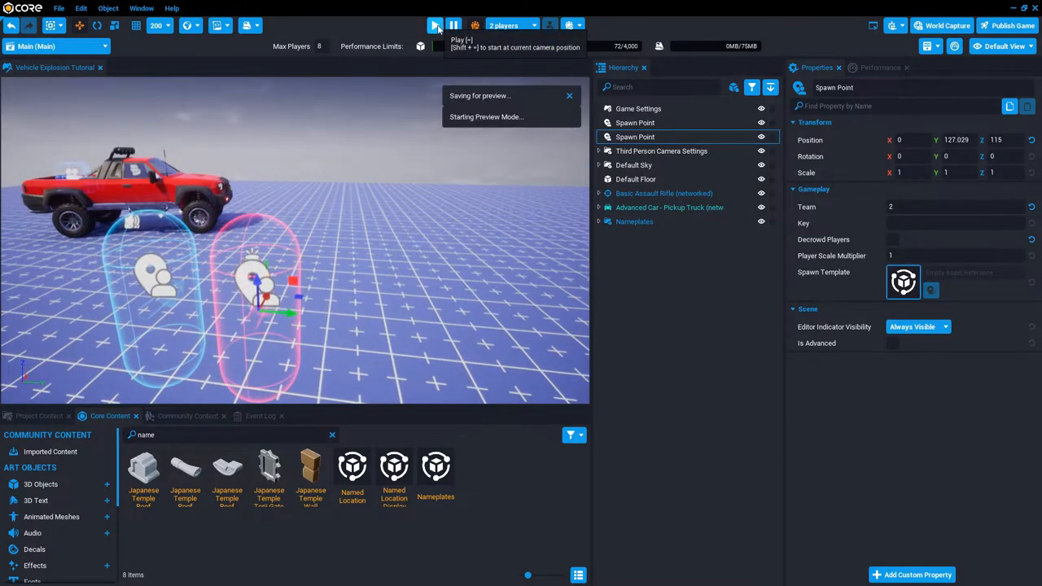
pyautogui.click(435, 25)
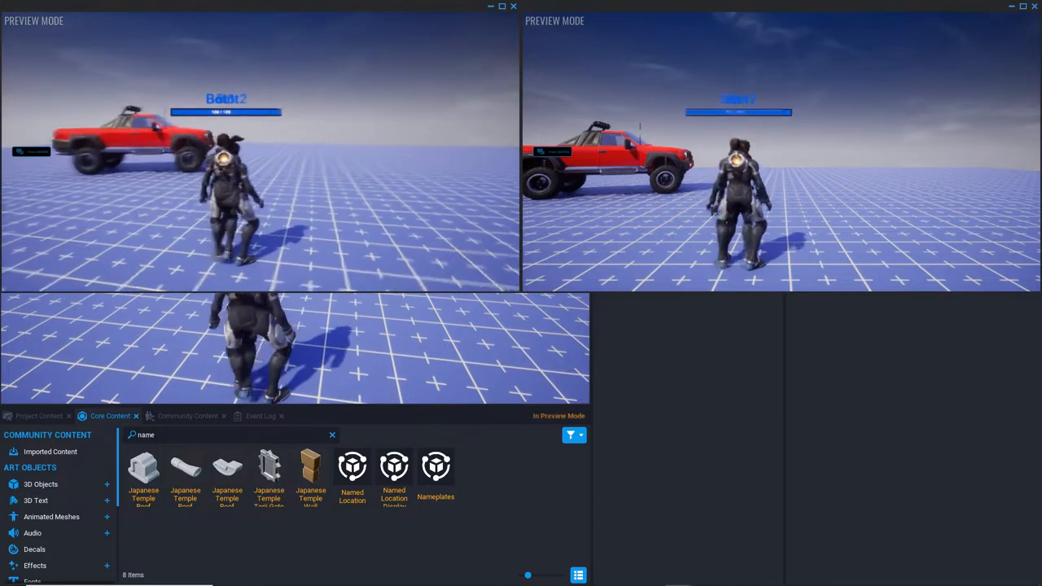
pyautogui.press('alt+tab')
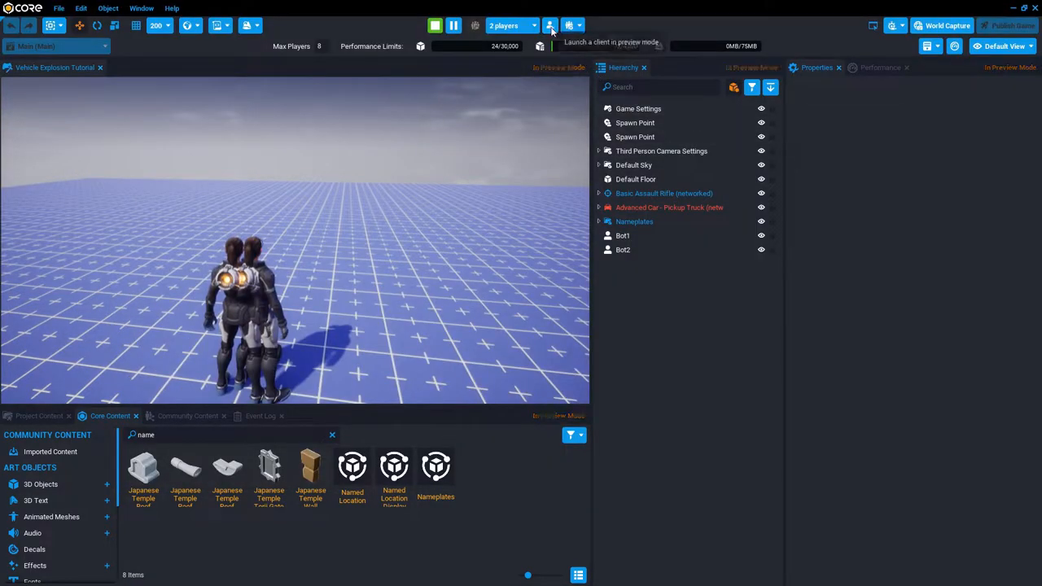
pyautogui.click(551, 25)
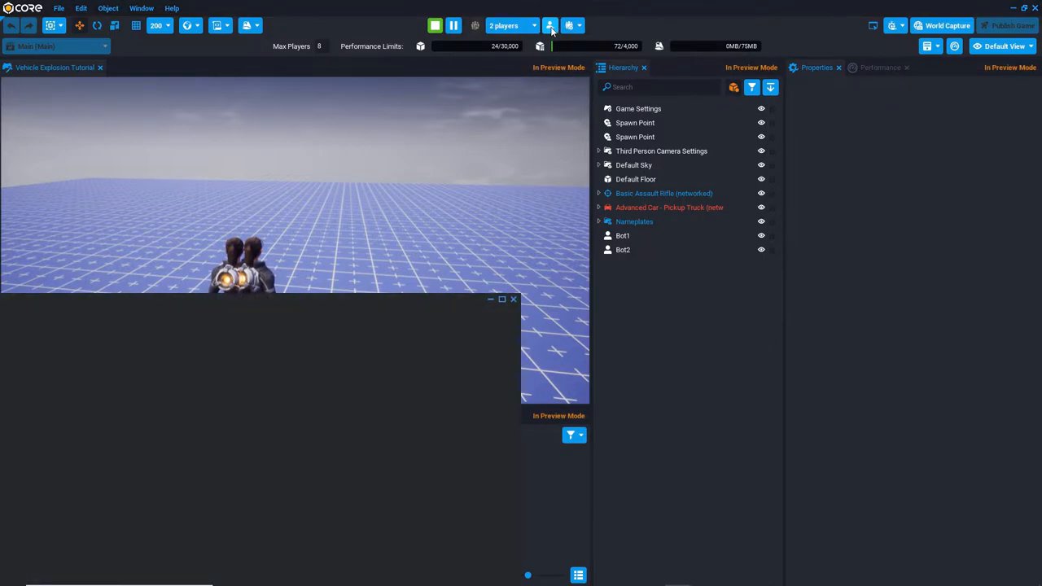
pyautogui.click(551, 25)
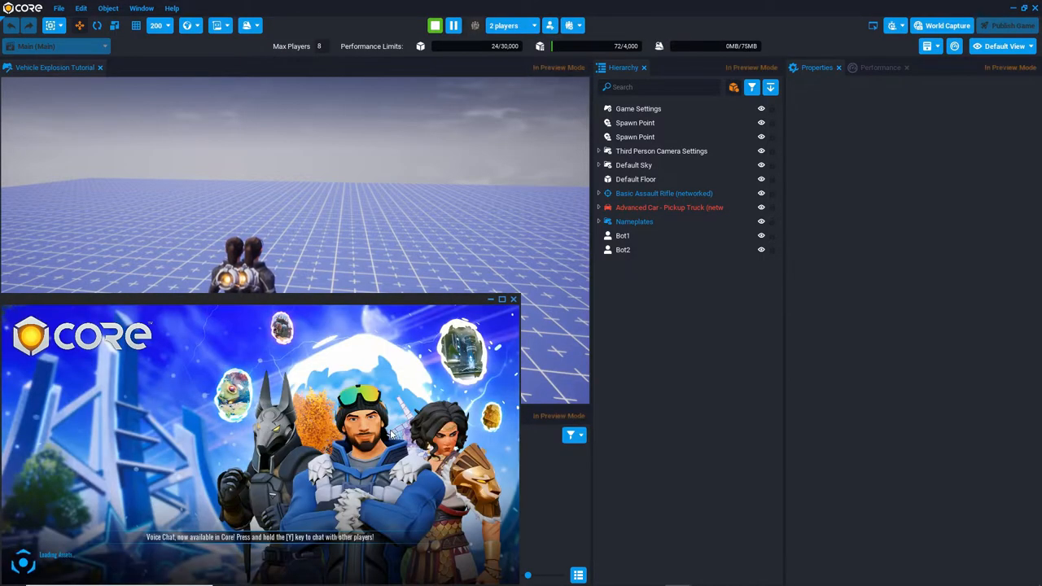
pyautogui.moveTo(358, 435)
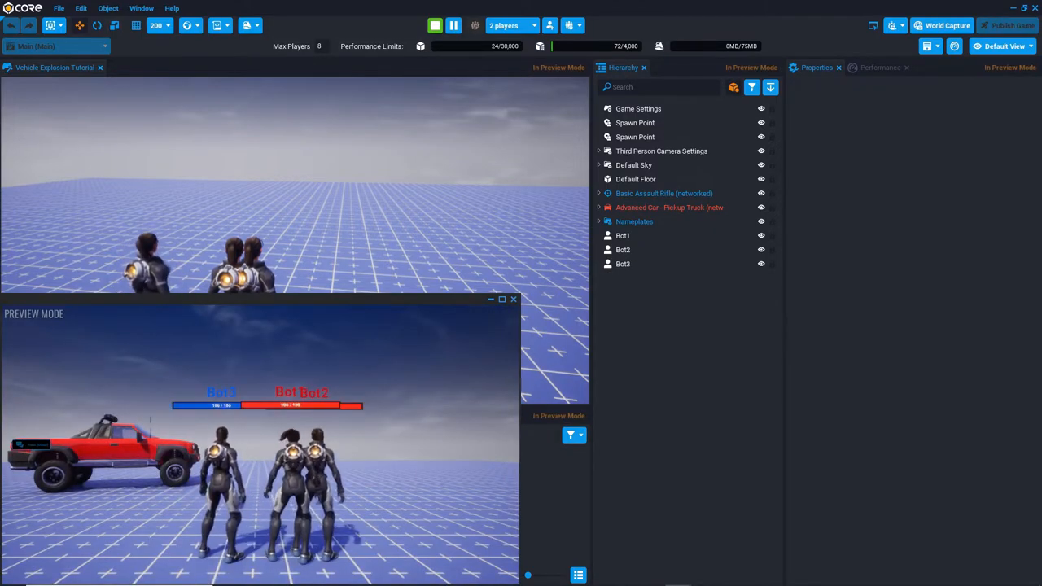
pyautogui.press('alt+tab')
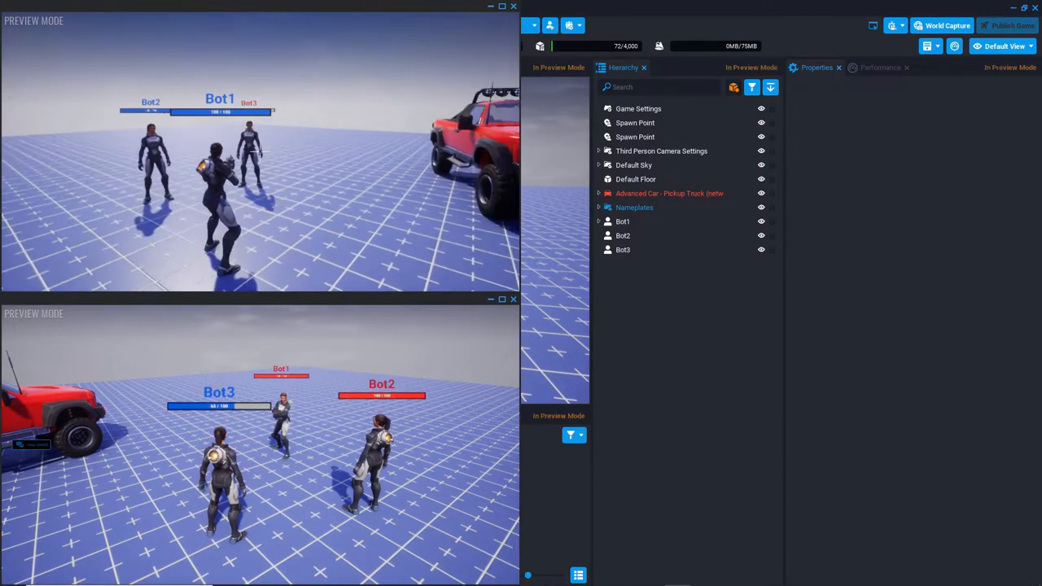
pyautogui.press('alt+tab')
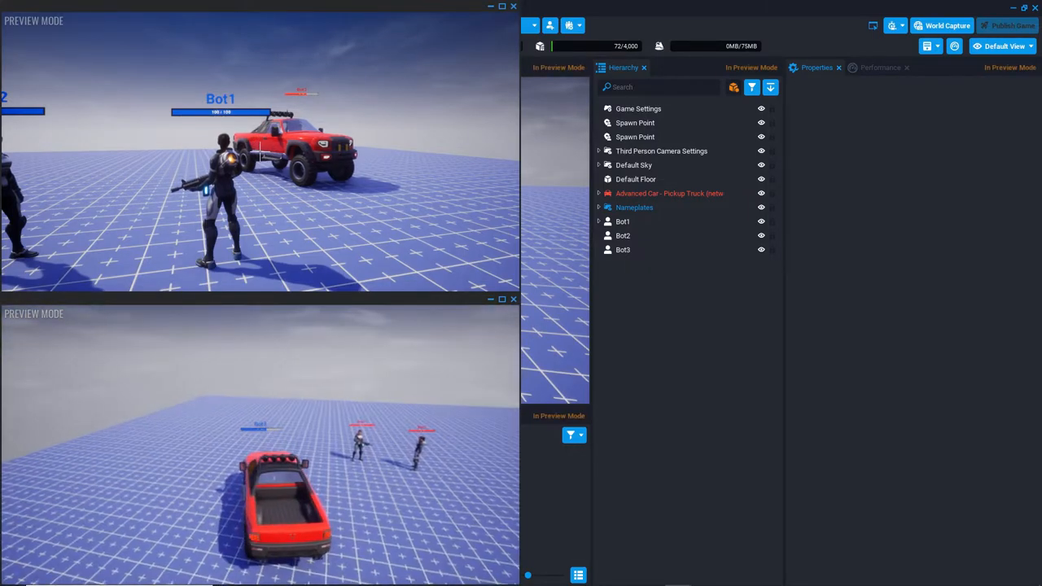
# Step: Back in the editor, expand Advanced Car - Pickup Truck down to its ServerContext scripts
pyautogui.press('alt+tab')
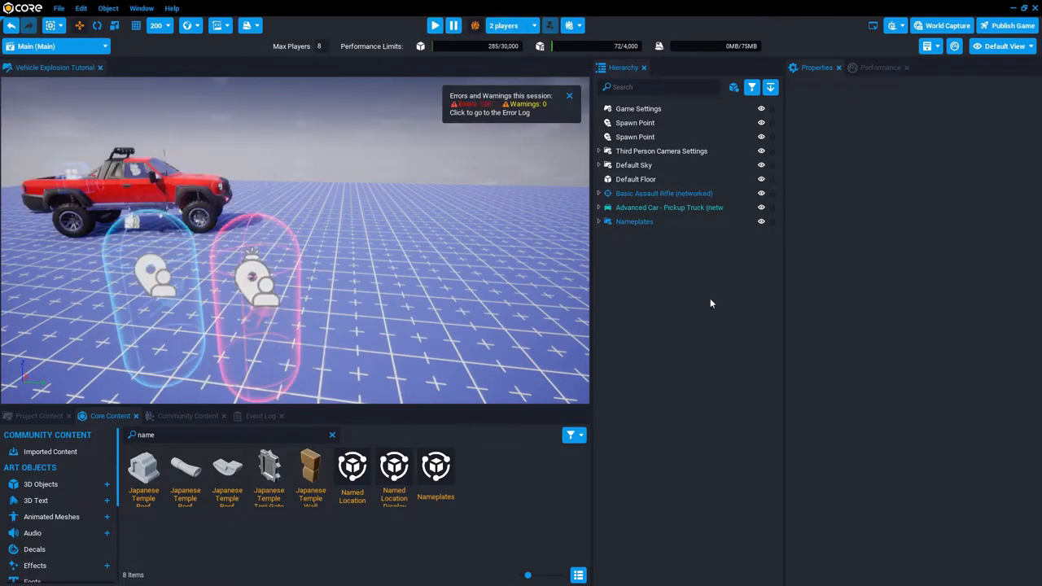
pyautogui.click(598, 207)
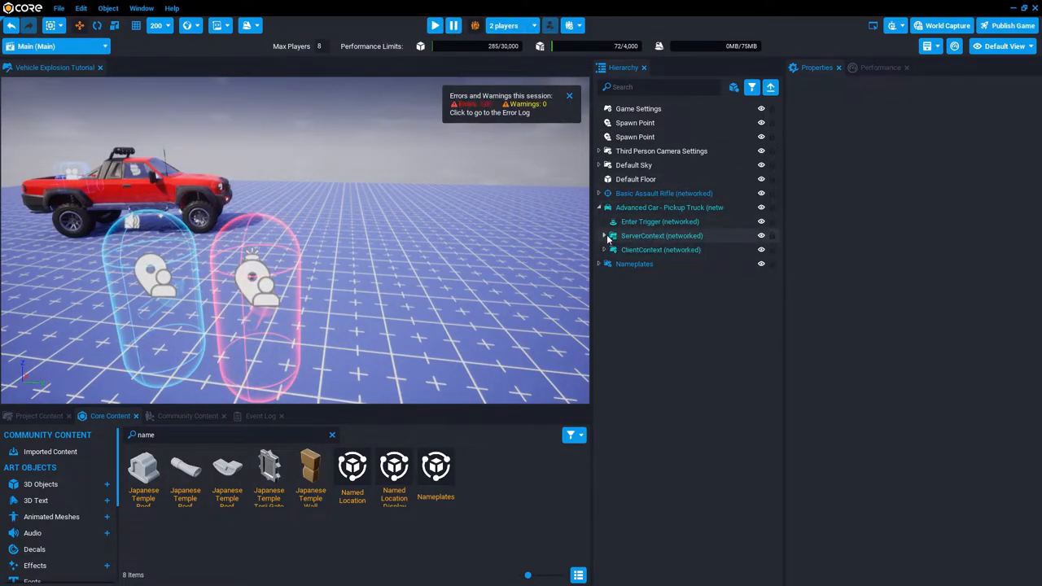
pyautogui.click(661, 236)
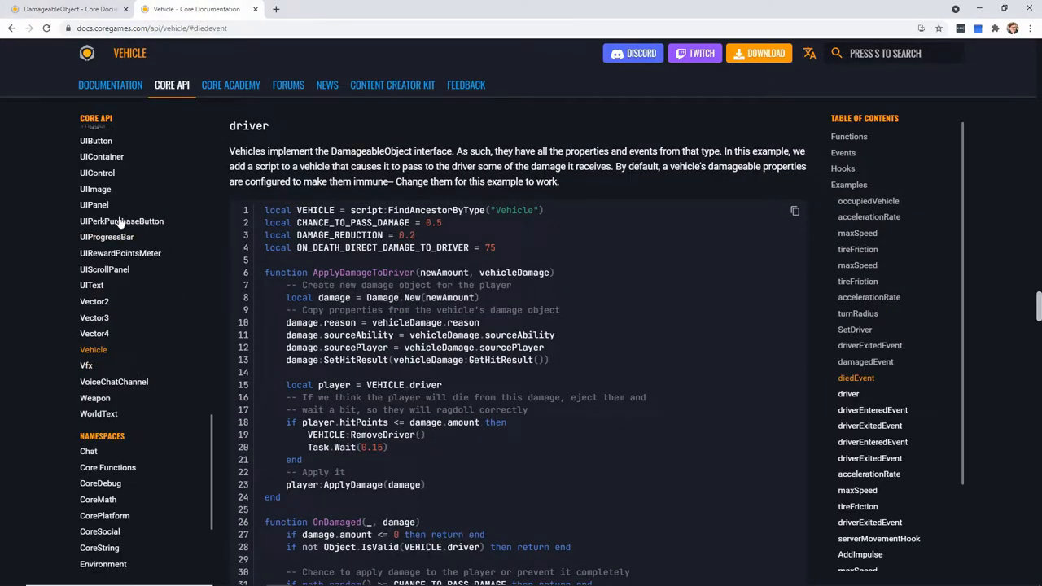
# Step: Browse the DamageableObject and Vehicle API pages down to the driver damage example
pyautogui.click(115, 228)
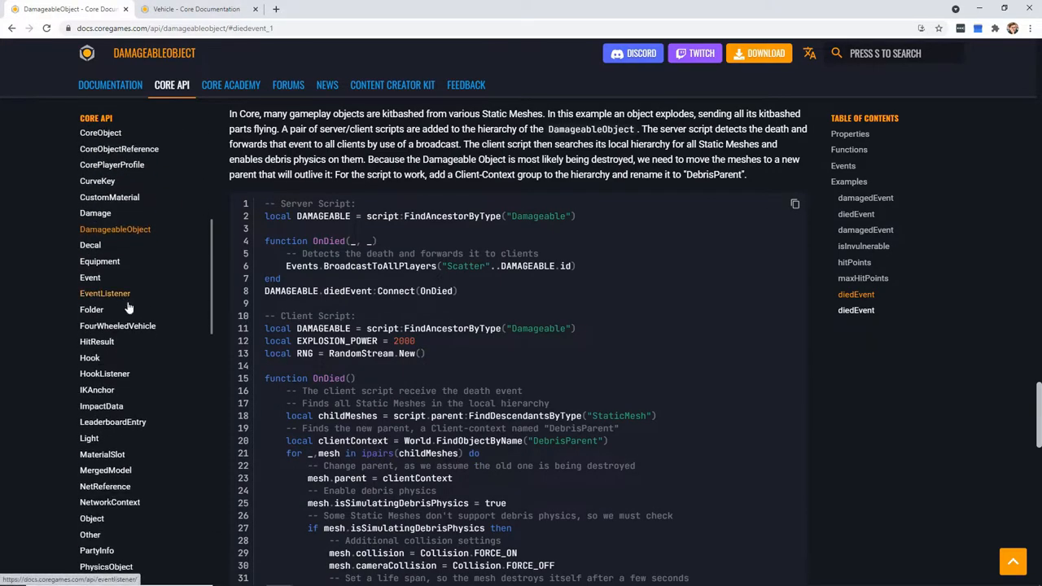
pyautogui.scroll(-3)
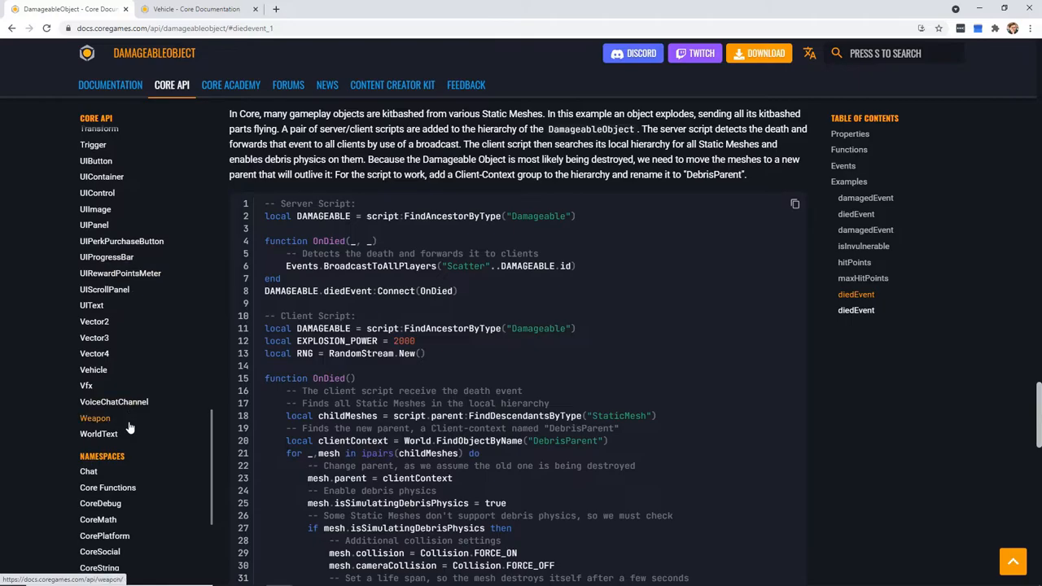
pyautogui.click(93, 370)
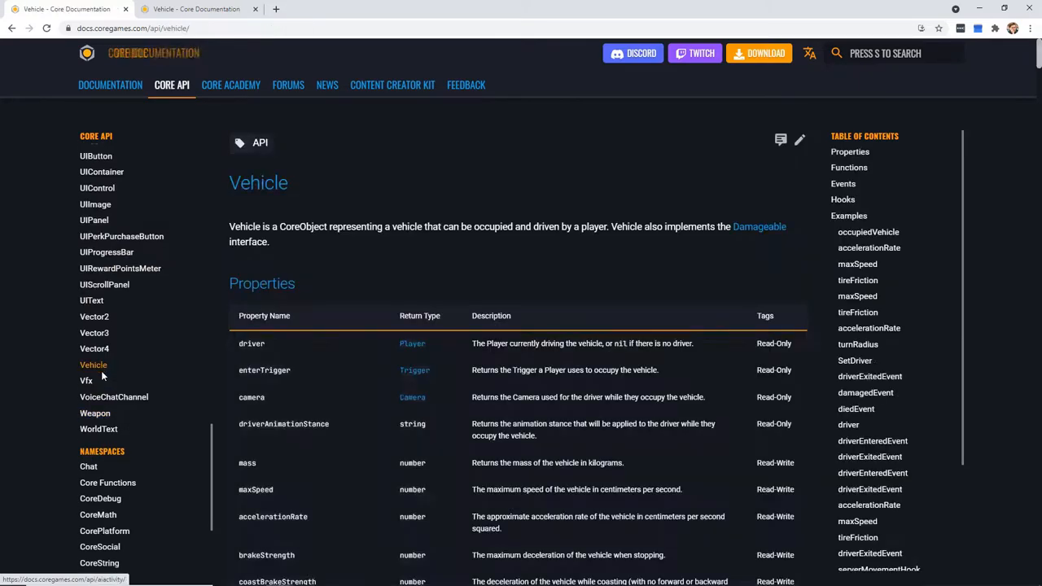
pyautogui.scroll(-3)
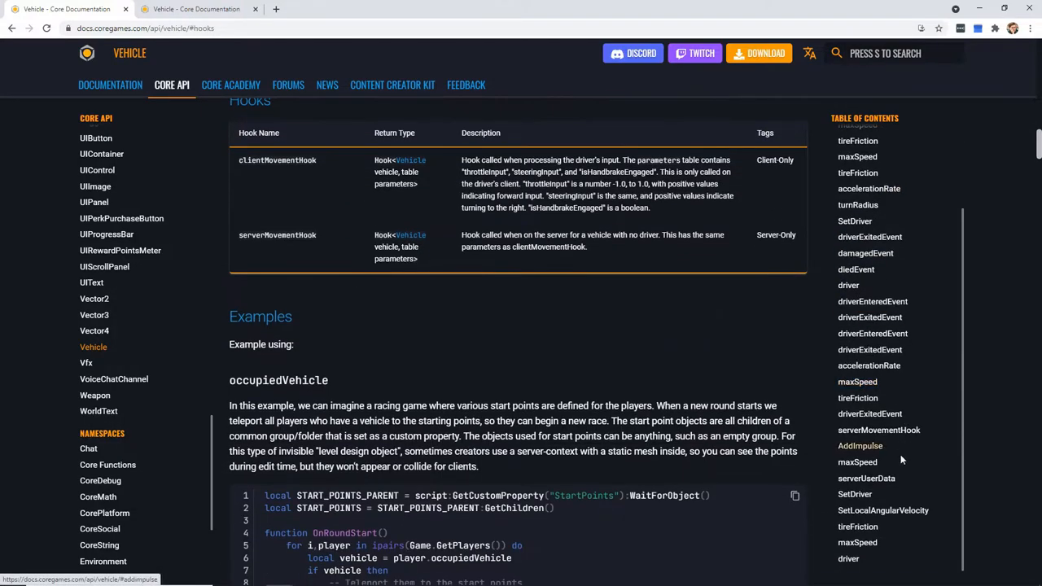
pyautogui.click(848, 285)
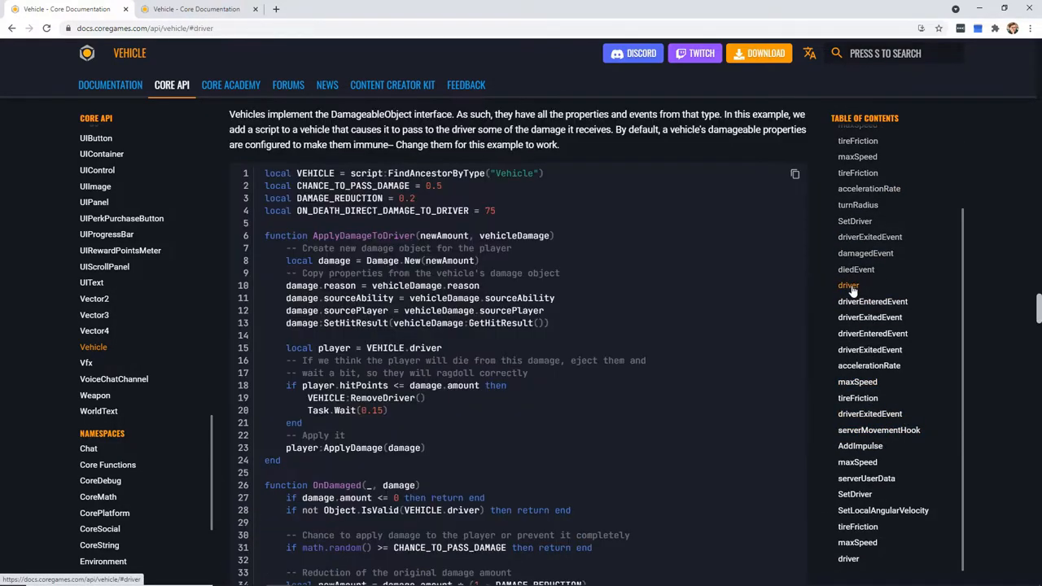
pyautogui.moveTo(872, 333)
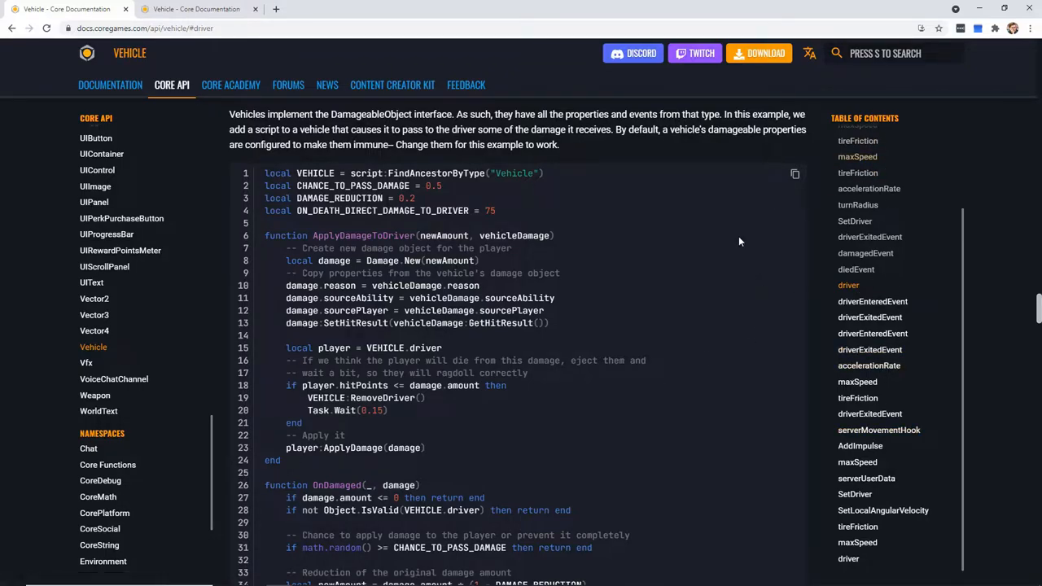
pyautogui.scroll(-3)
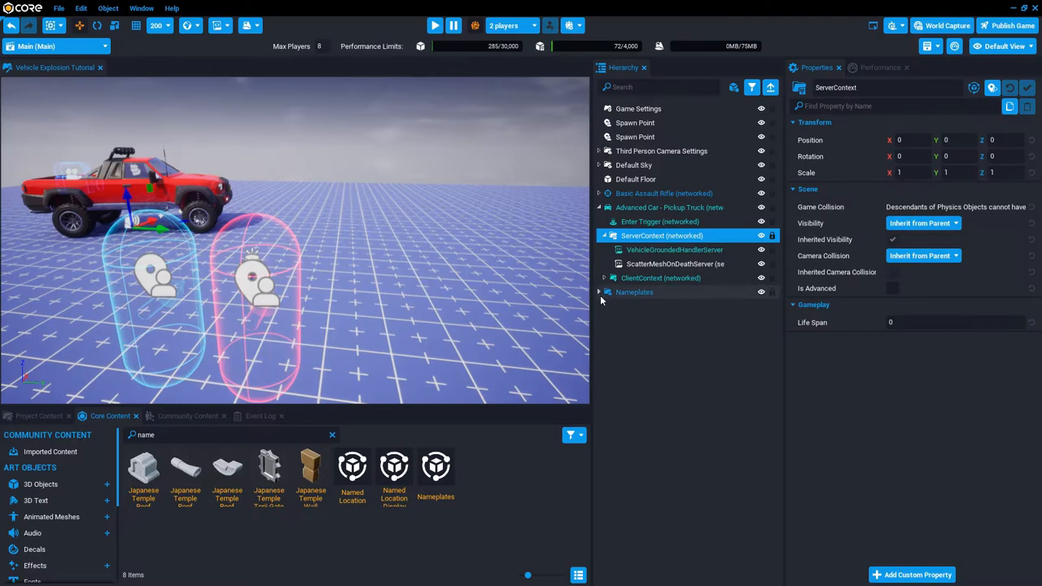
# Step: Create script VehicleDamageDriver under ServerContext, paste the driver-damage example, and save
pyautogui.rightClick(661, 236)
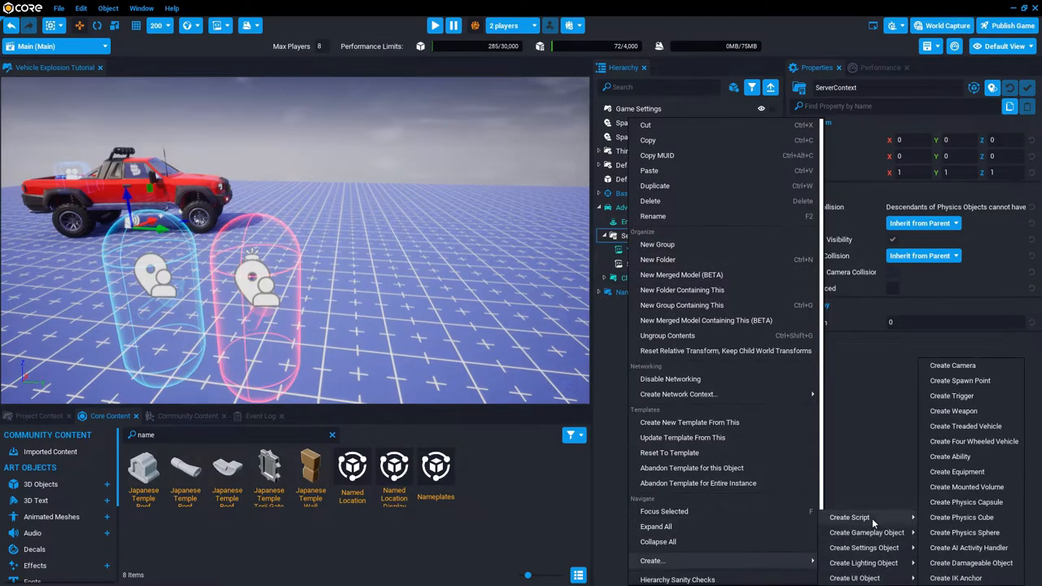
pyautogui.click(849, 517)
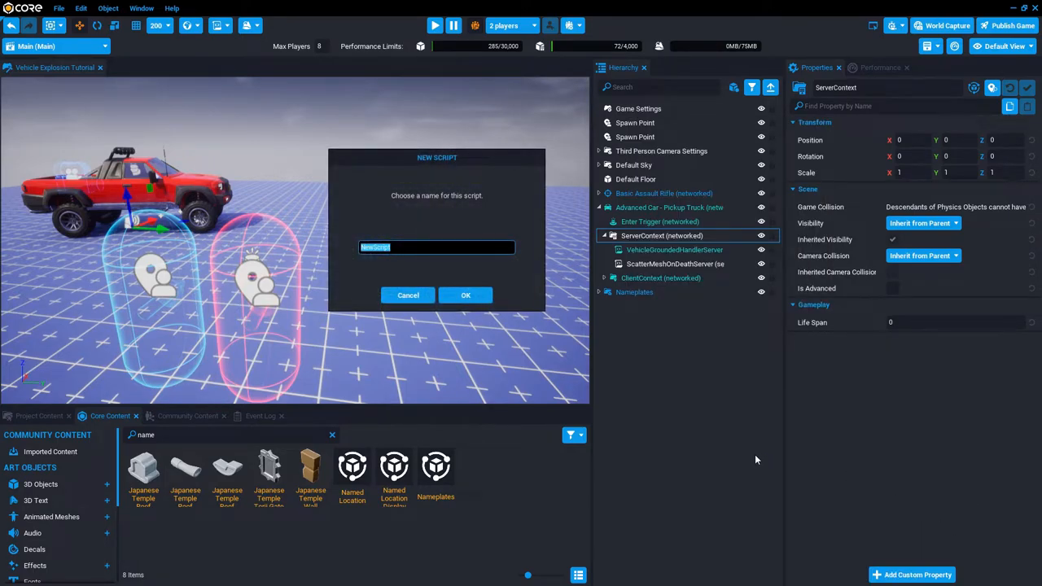
pyautogui.write('VehicleDamageDriver')
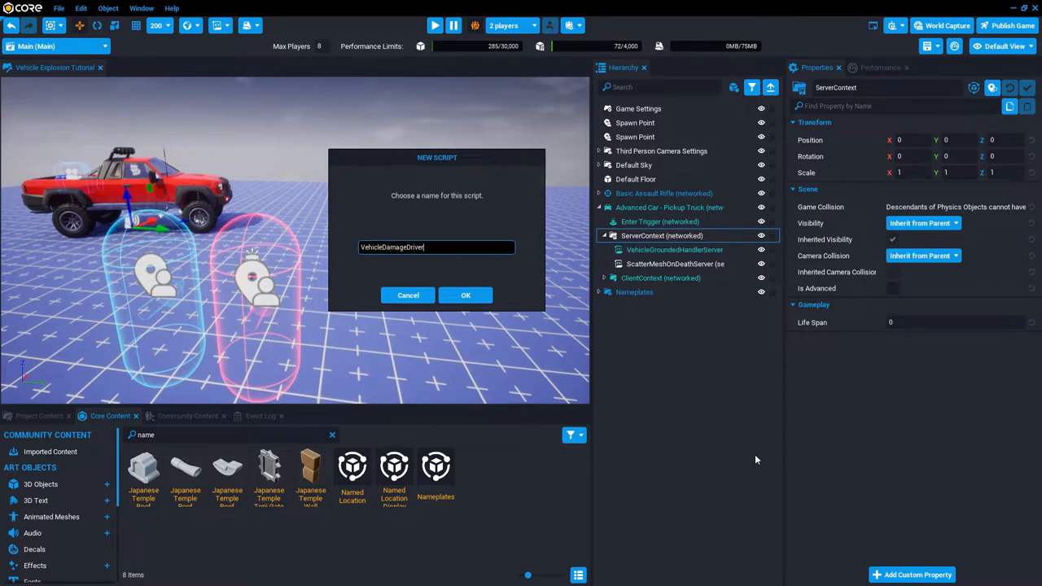
pyautogui.moveTo(465, 294)
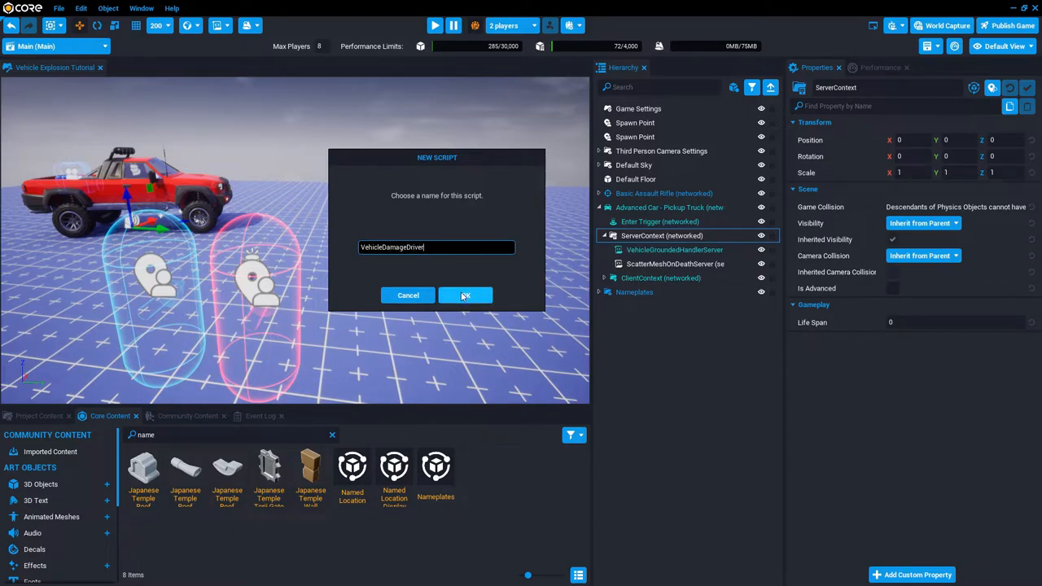
pyautogui.click(465, 295)
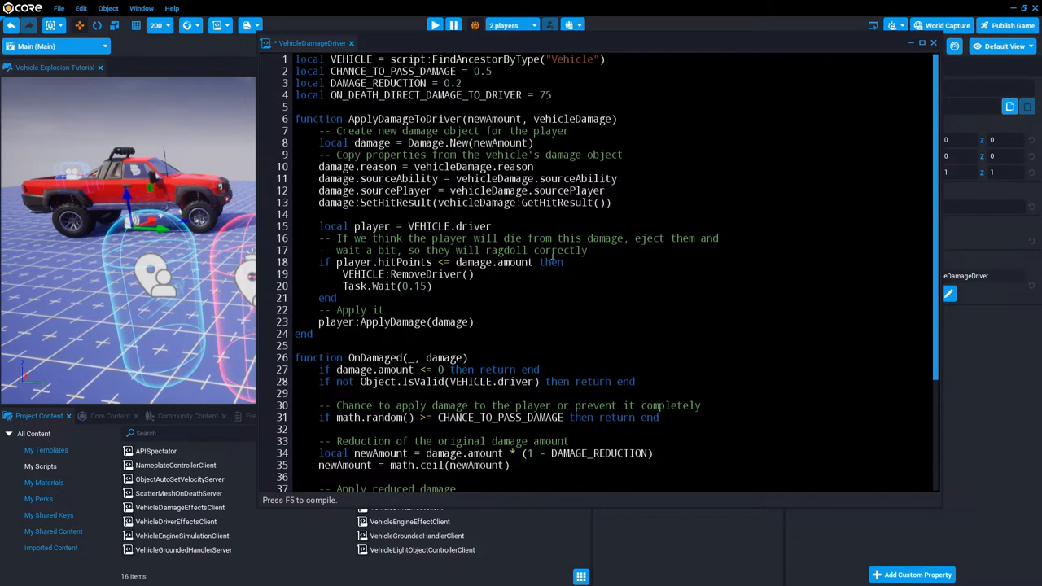
pyautogui.press('ctrl+s')
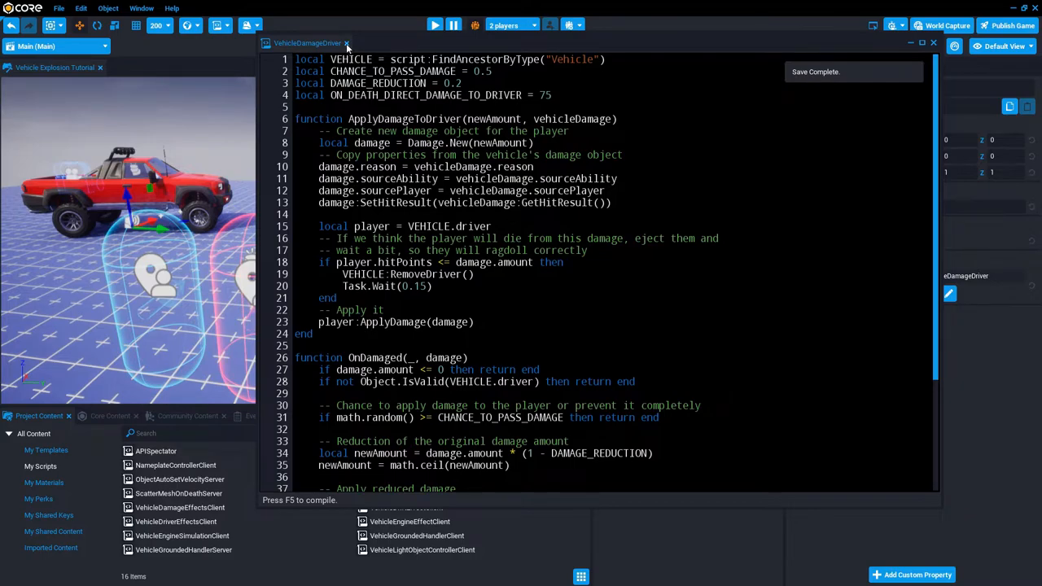
# Step: Close the script editor and launch a two-player preview with Bot1 and Bot2
pyautogui.click(347, 43)
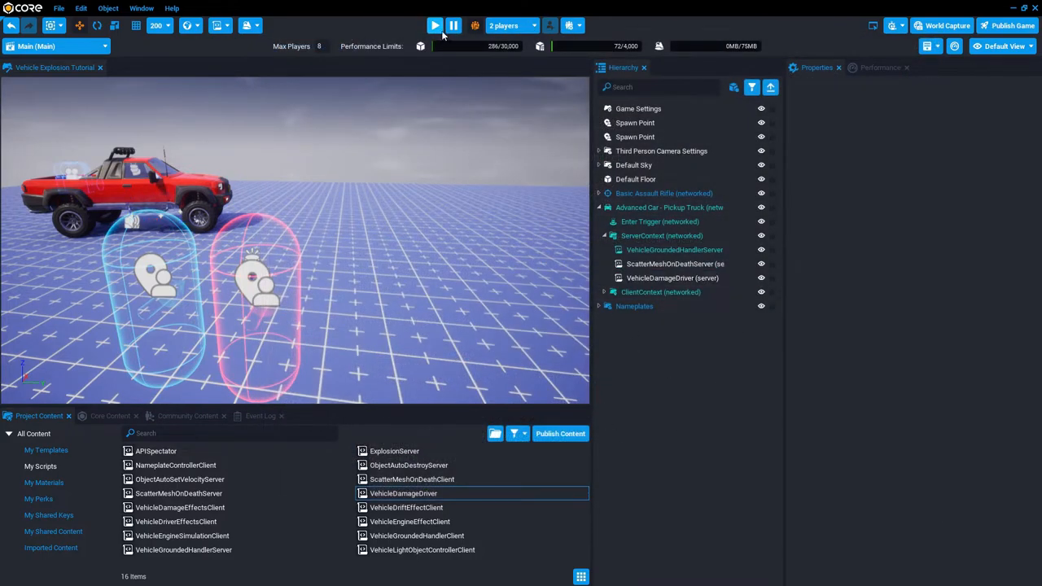
pyautogui.click(435, 25)
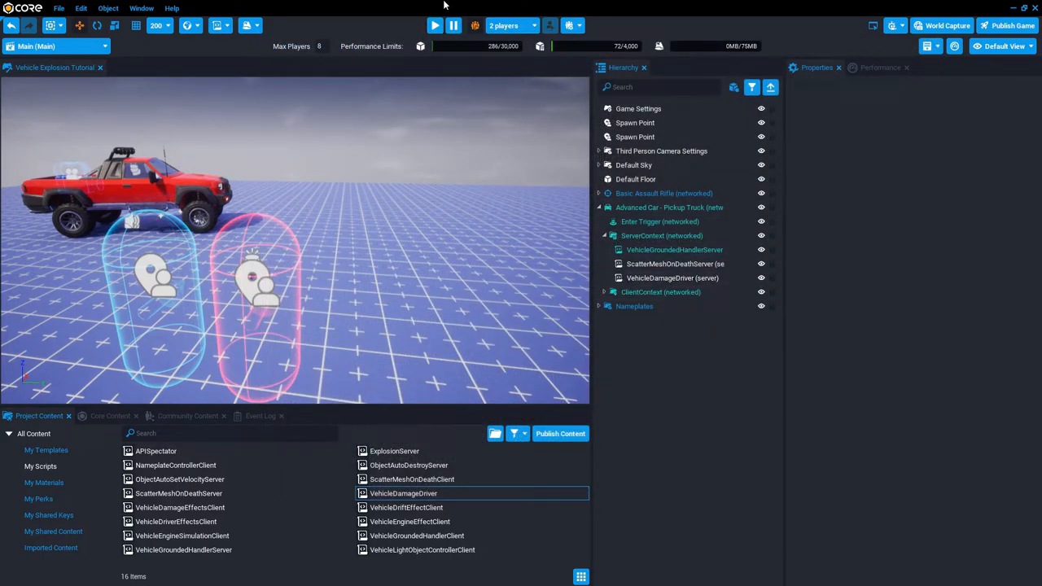
pyautogui.click(434, 26)
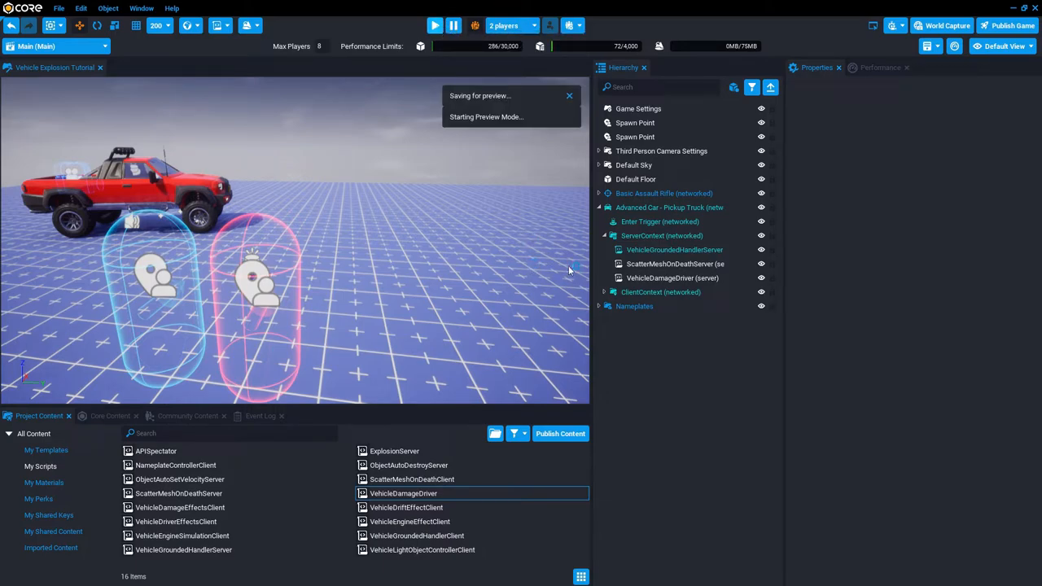
pyautogui.click(434, 25)
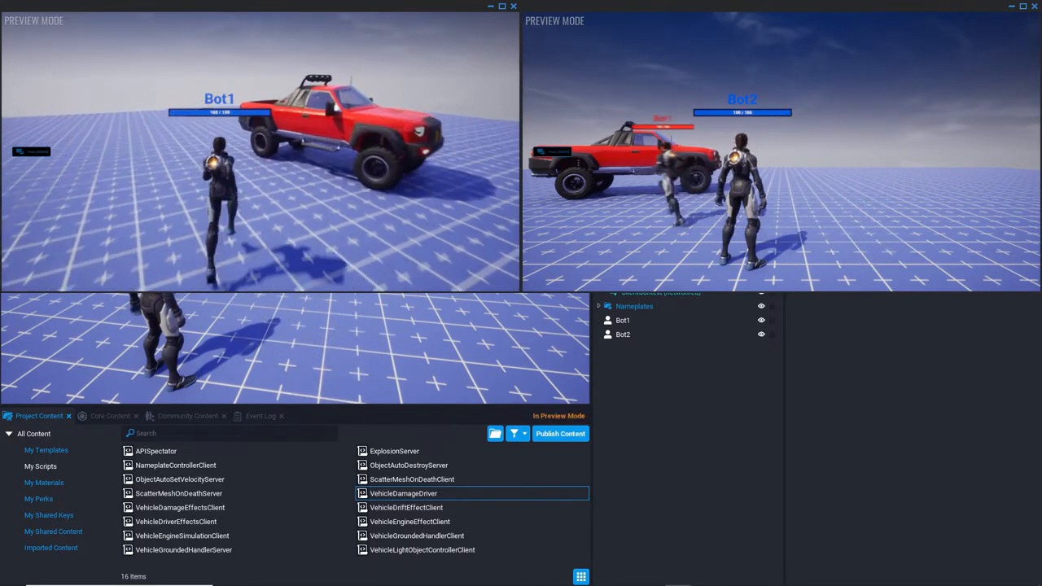
pyautogui.press('alt+tab')
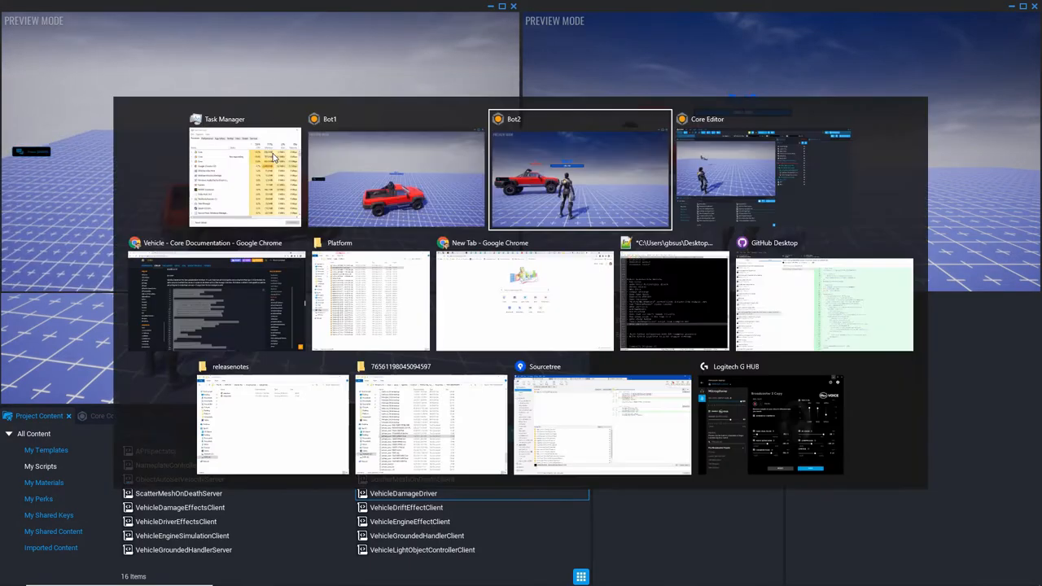